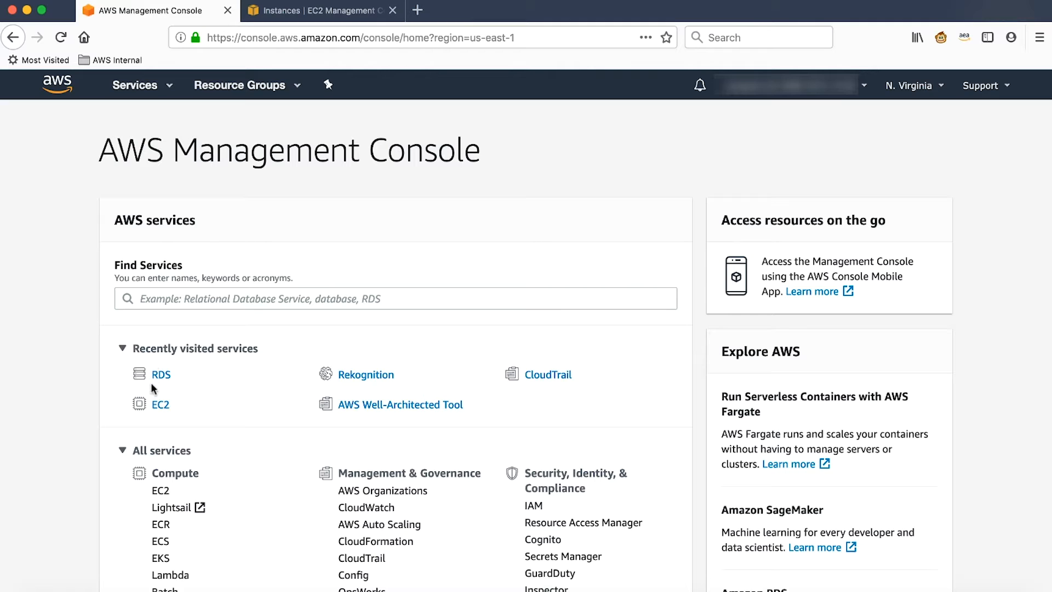
Step: Open the RDS service from Recently visited services
left_click(160, 374)
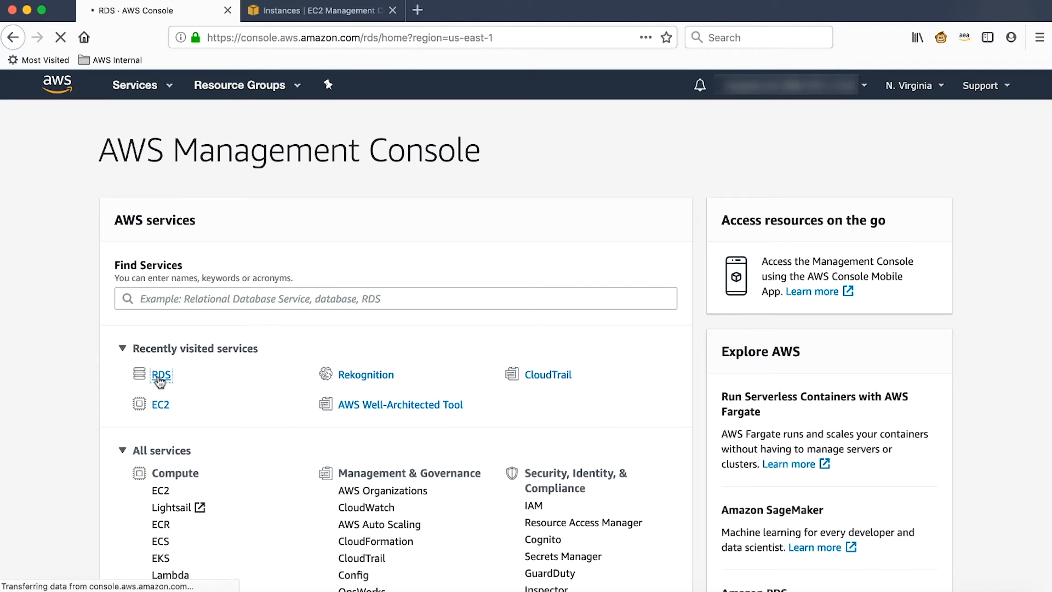
left_click(160, 374)
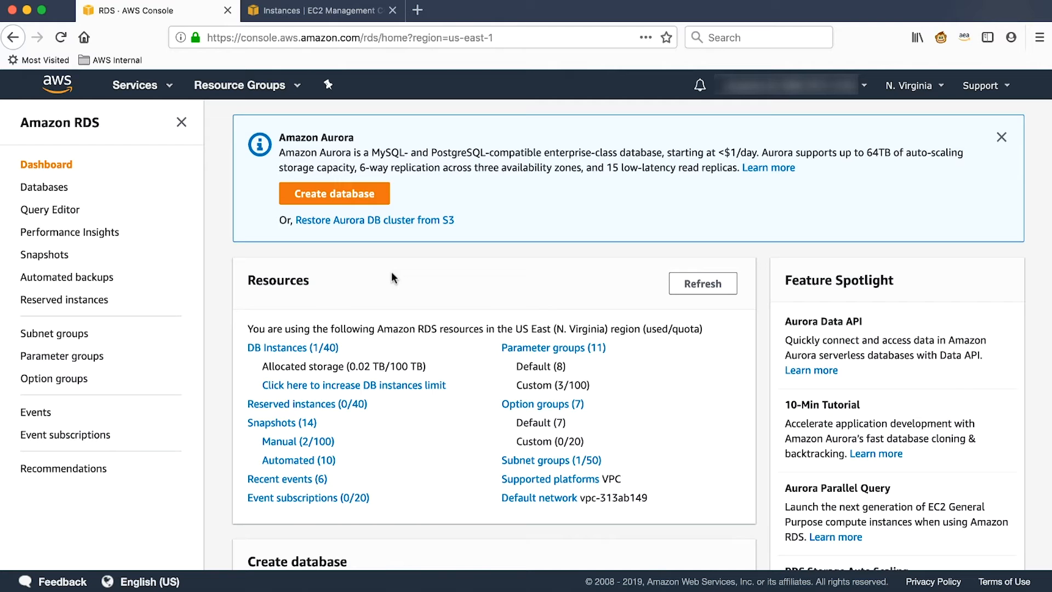
Step: Start a new database using Microsoft SQL Server Standard Edition with the Dev/Test template
left_click(334, 194)
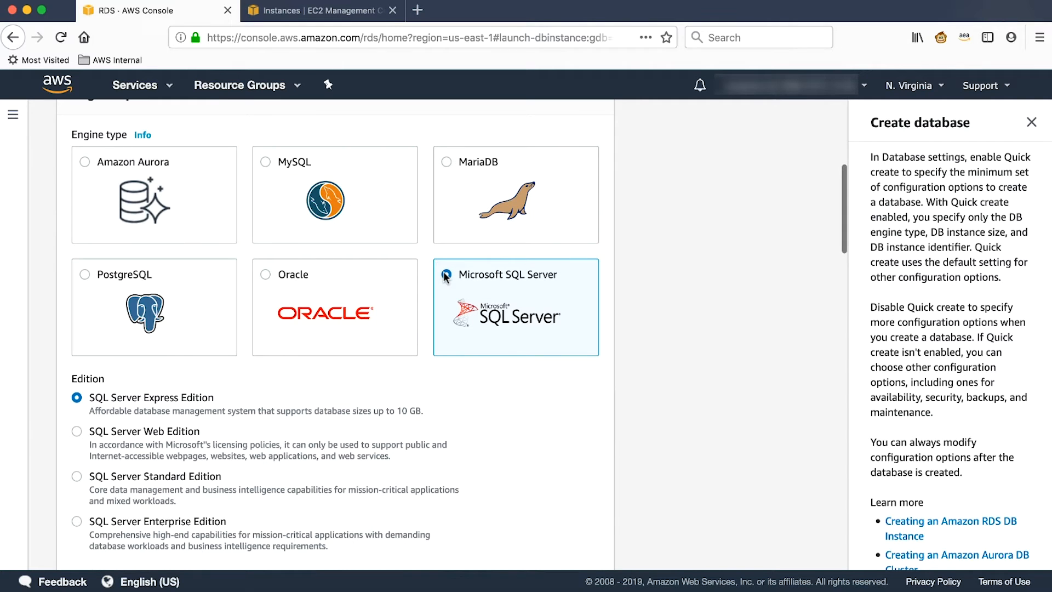
scroll("down", 3)
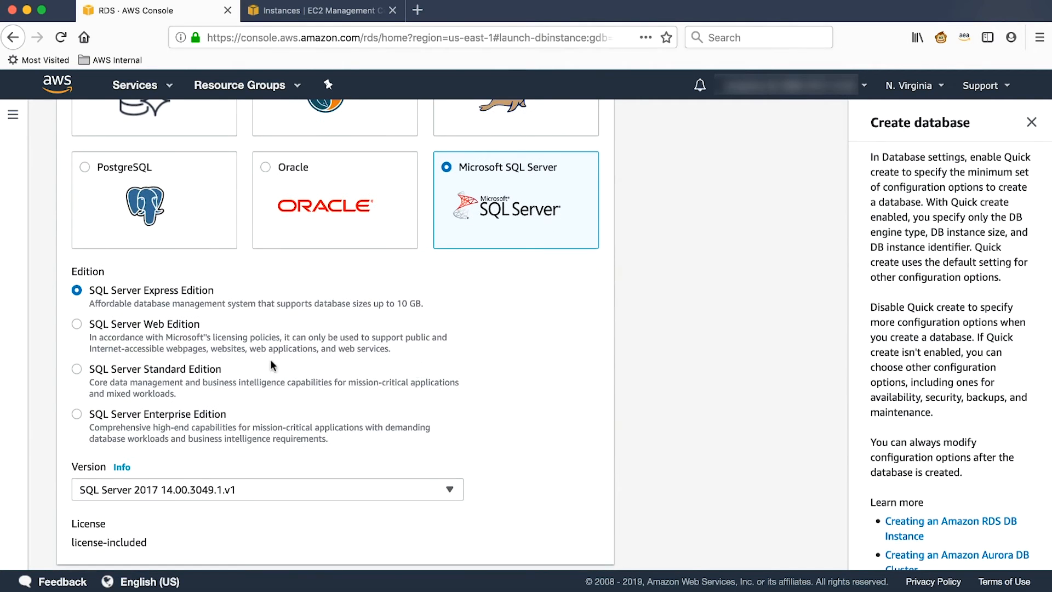
mouse_move(123, 374)
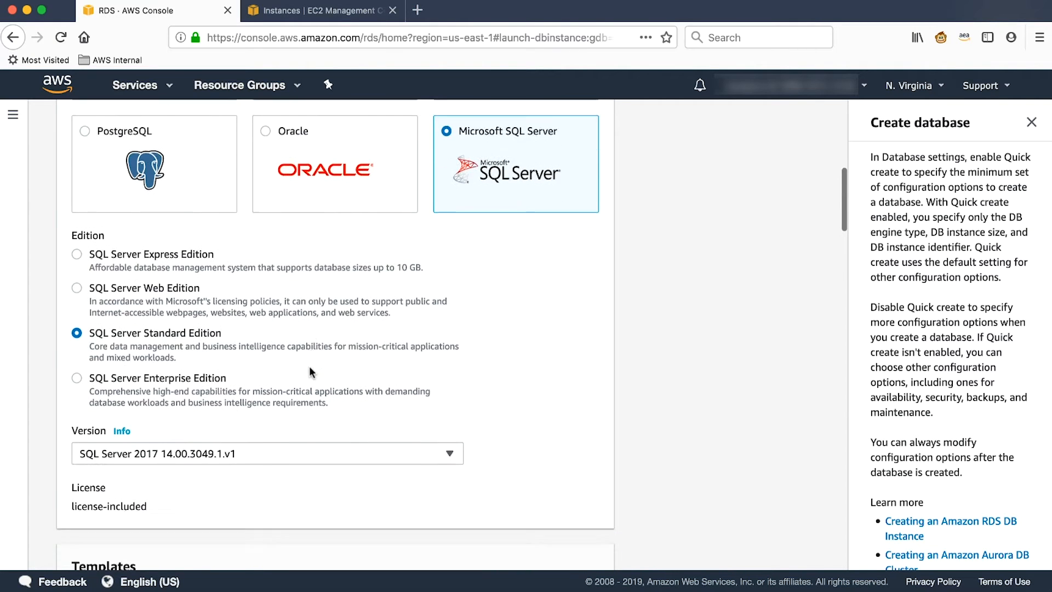
scroll("down", 3)
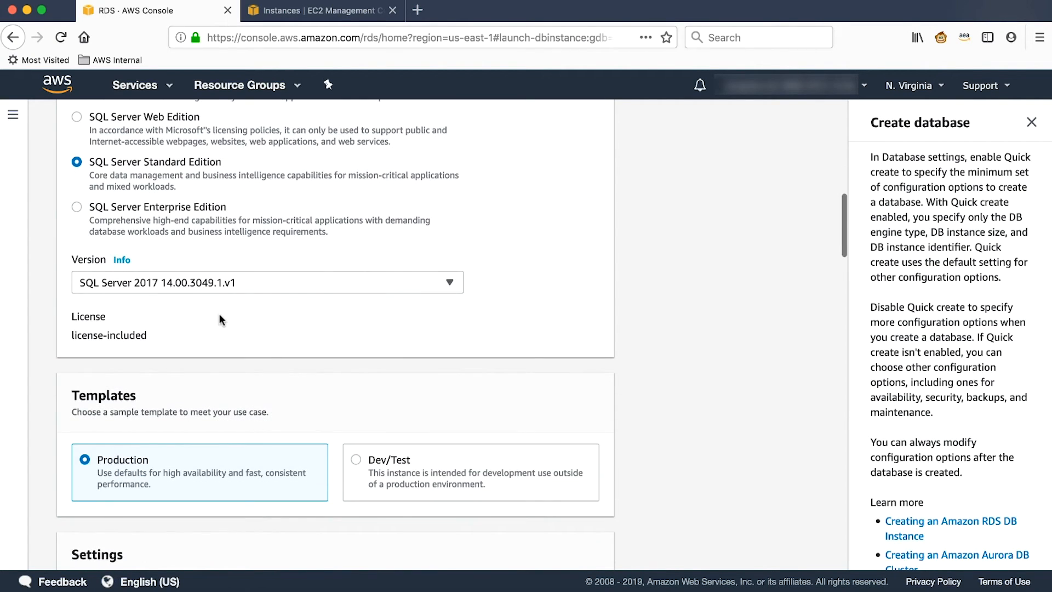
mouse_move(167, 290)
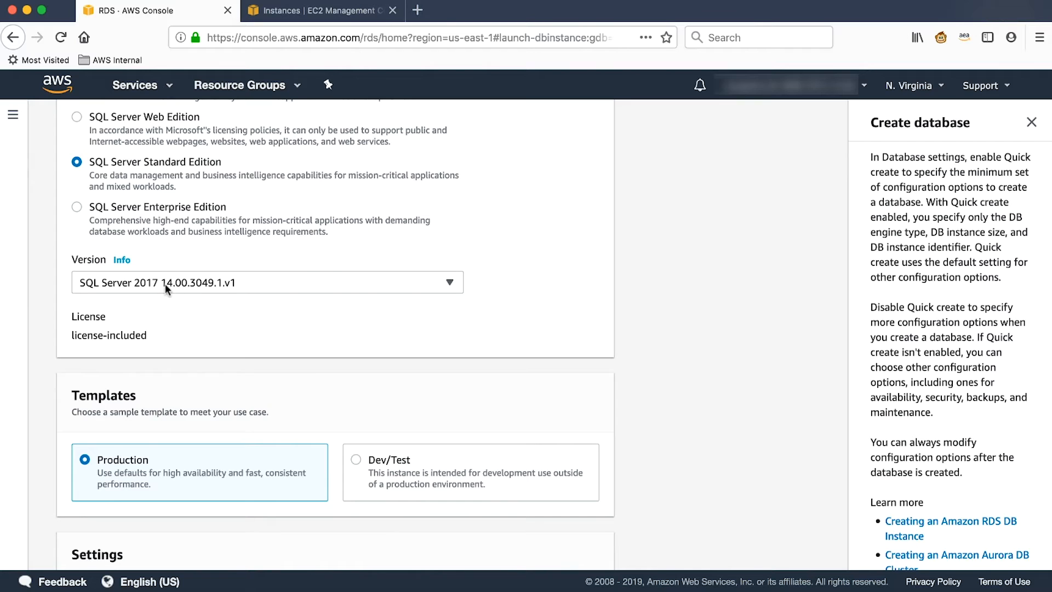
mouse_move(204, 326)
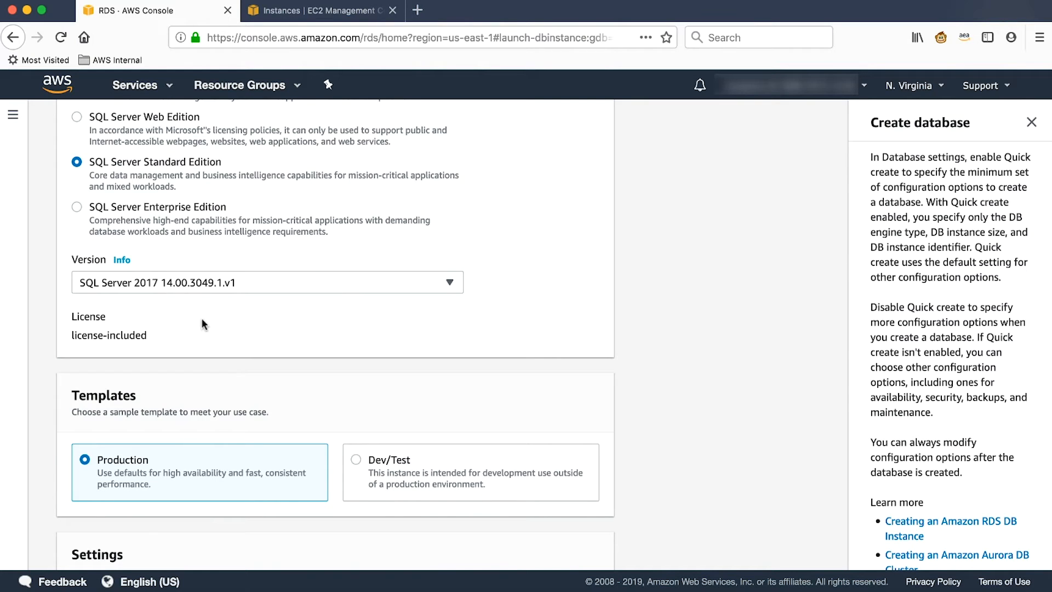
scroll("down", 3)
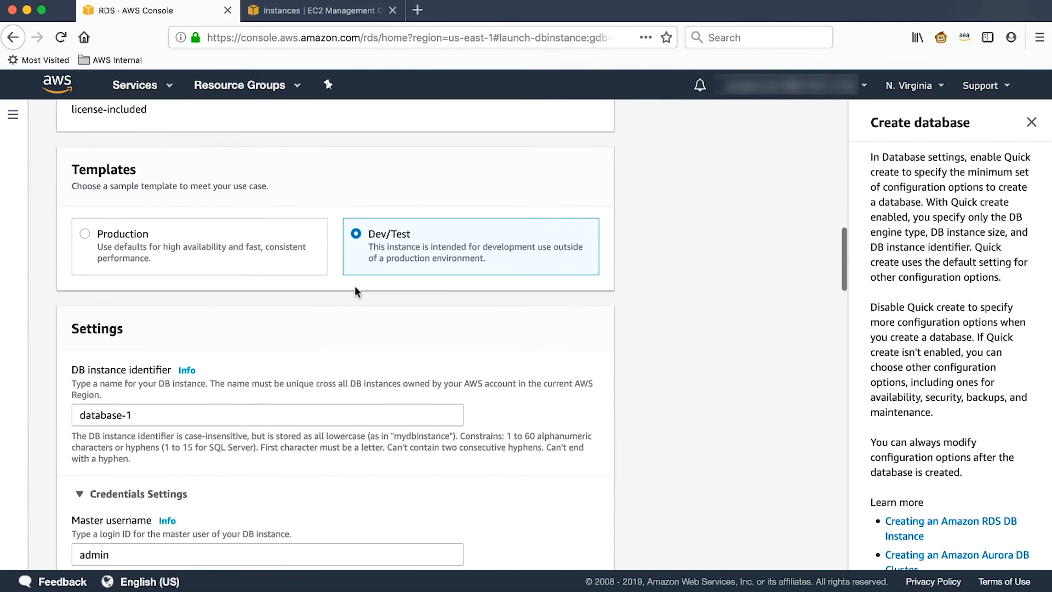
Step: Set the DB instance identifier to SQLTest
scroll("down", 3)
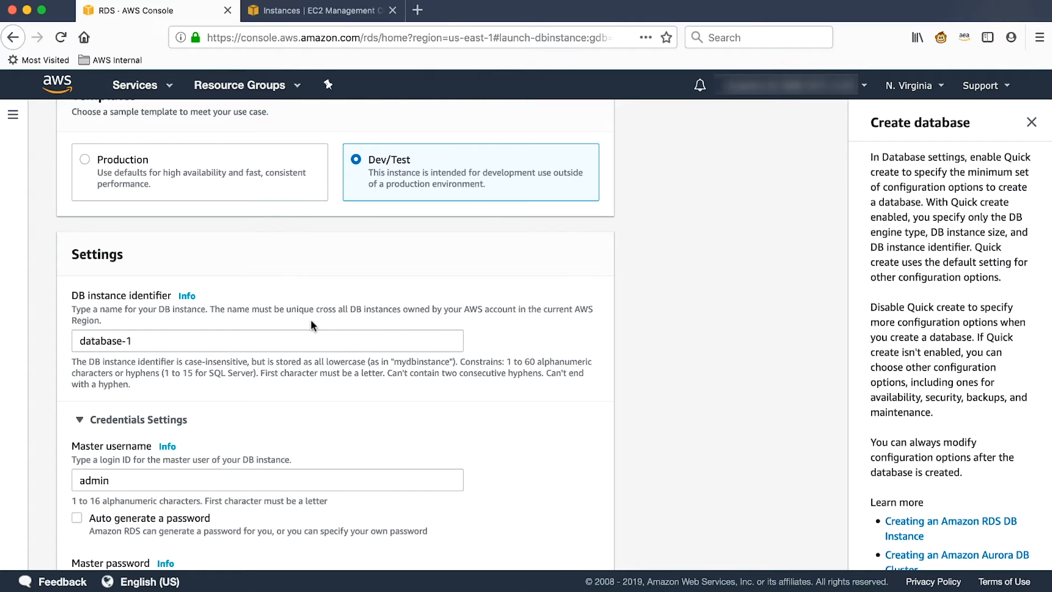
mouse_move(203, 333)
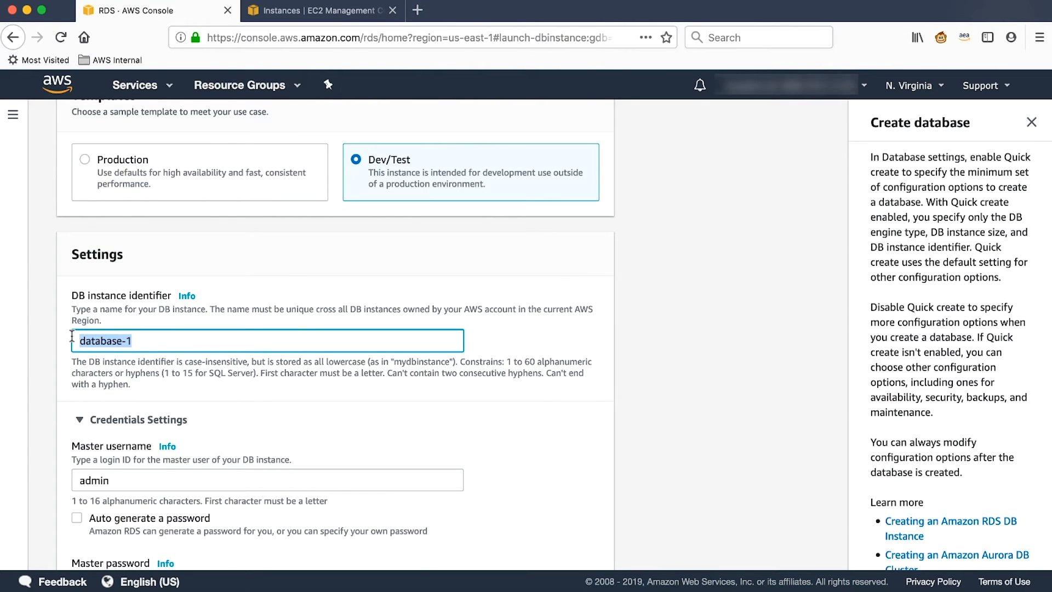
type("SQLTe")
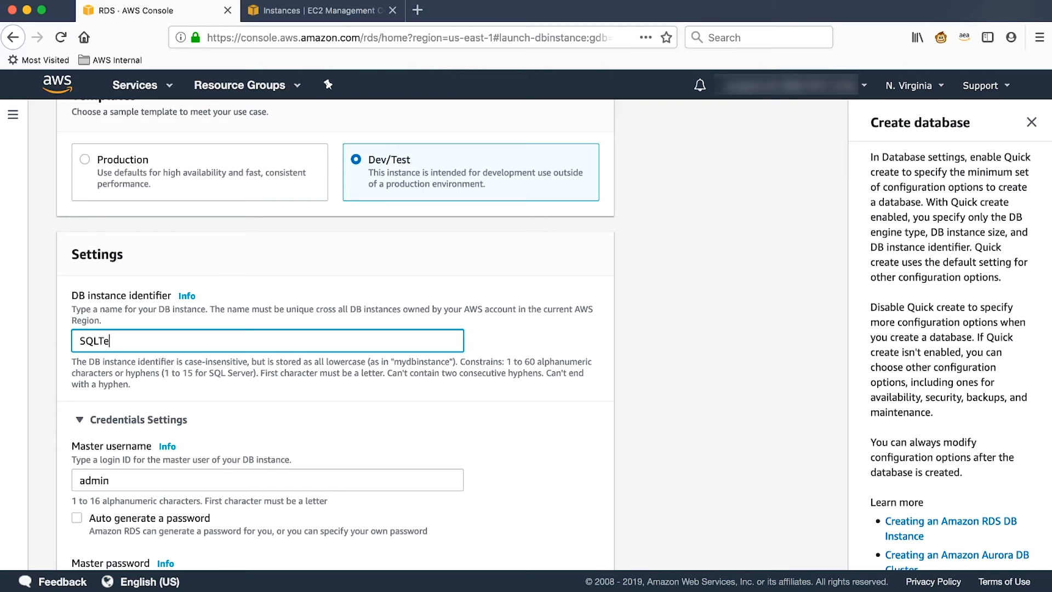
type("st")
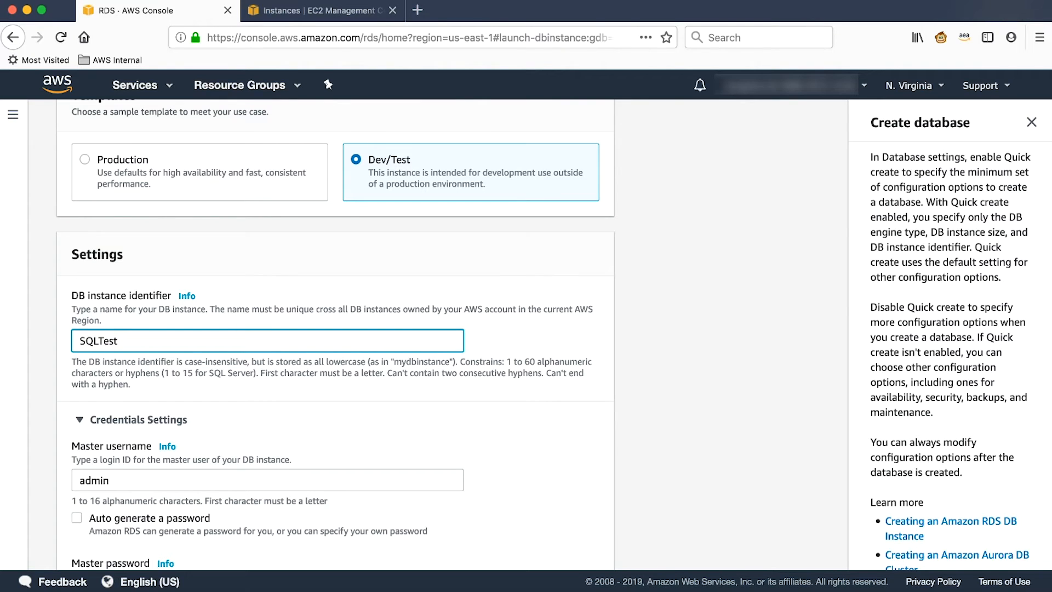
Step: Enter the master password and confirm it
scroll("down", 3)
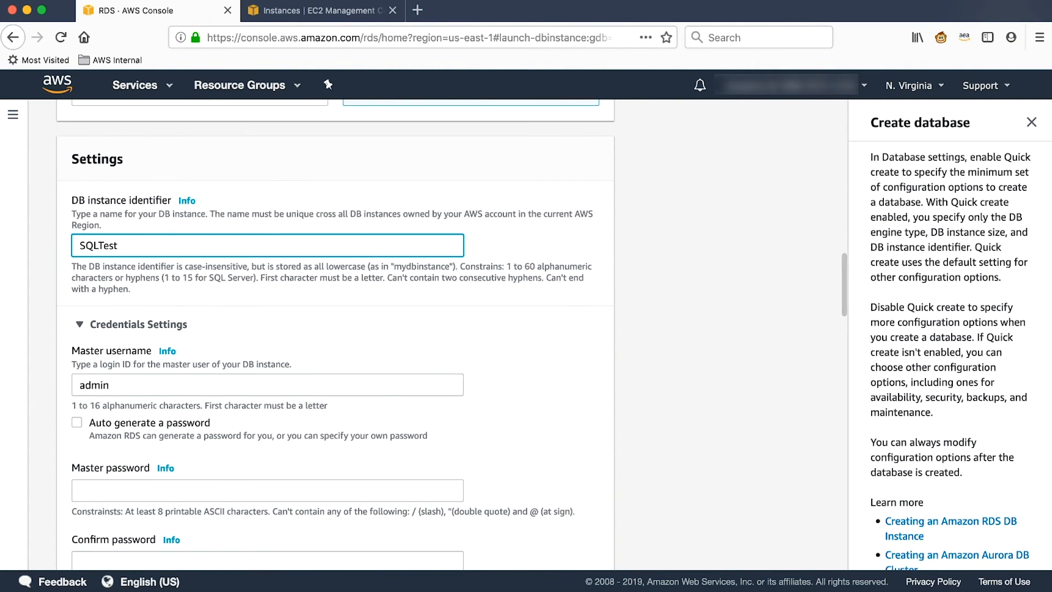
scroll("down", 3)
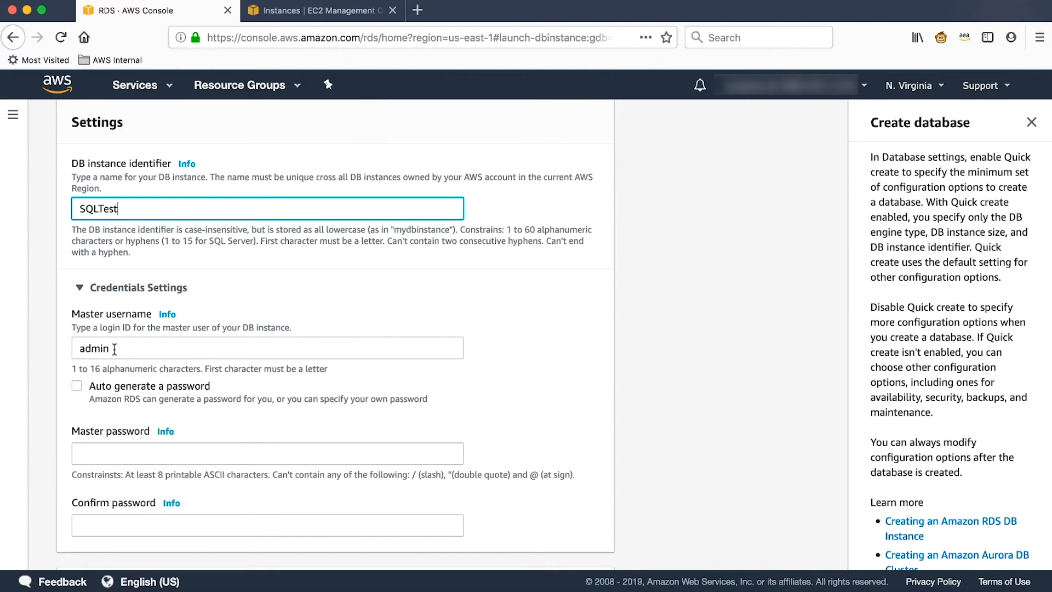
scroll("down", 3)
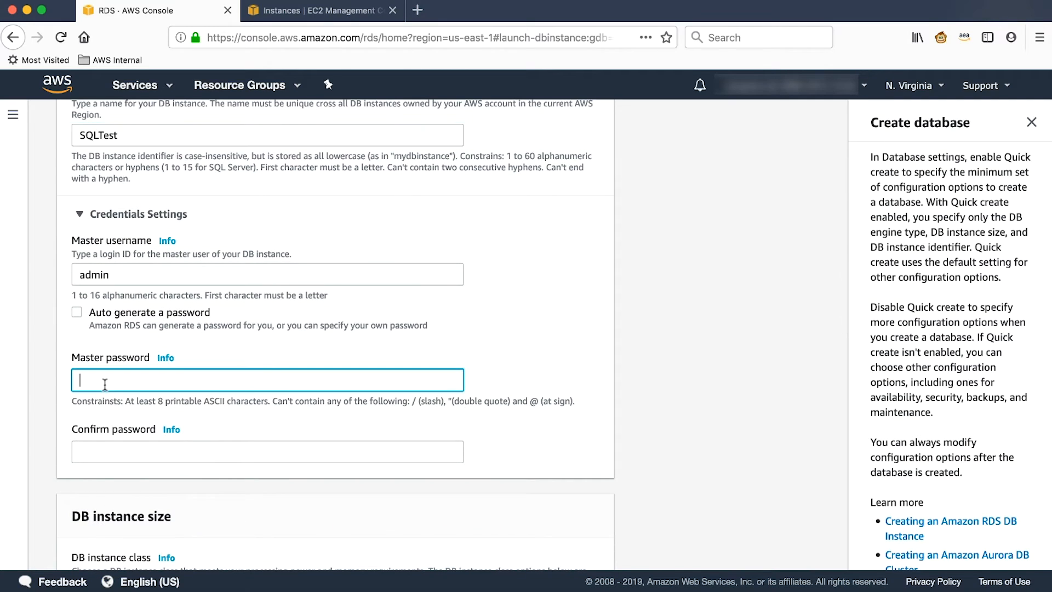
type("•")
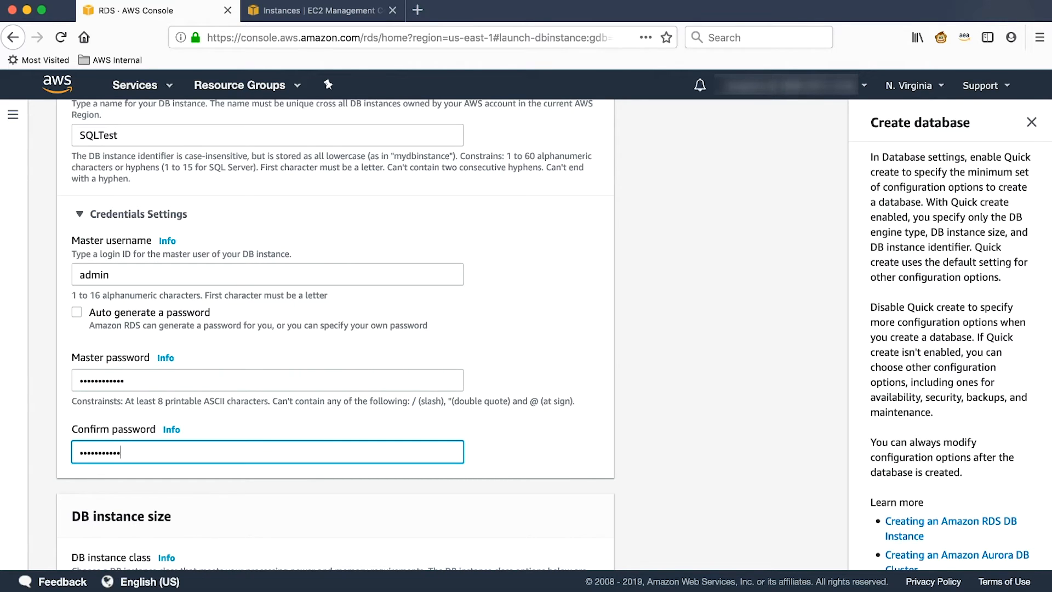
type("•")
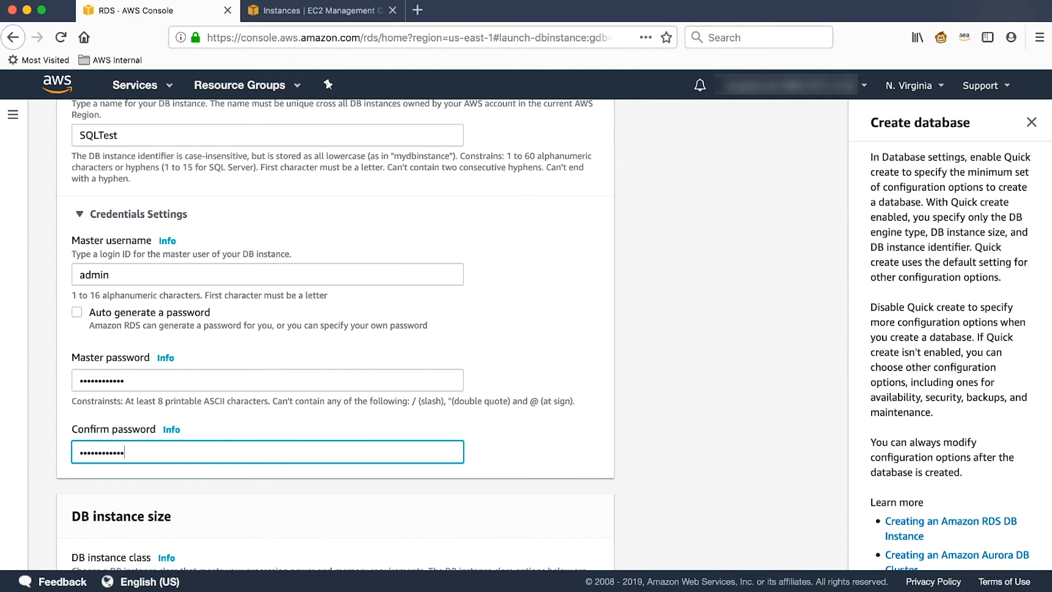
Step: Enable Performance Insights and keep the Default (7 days) retention period
scroll("down", 3)
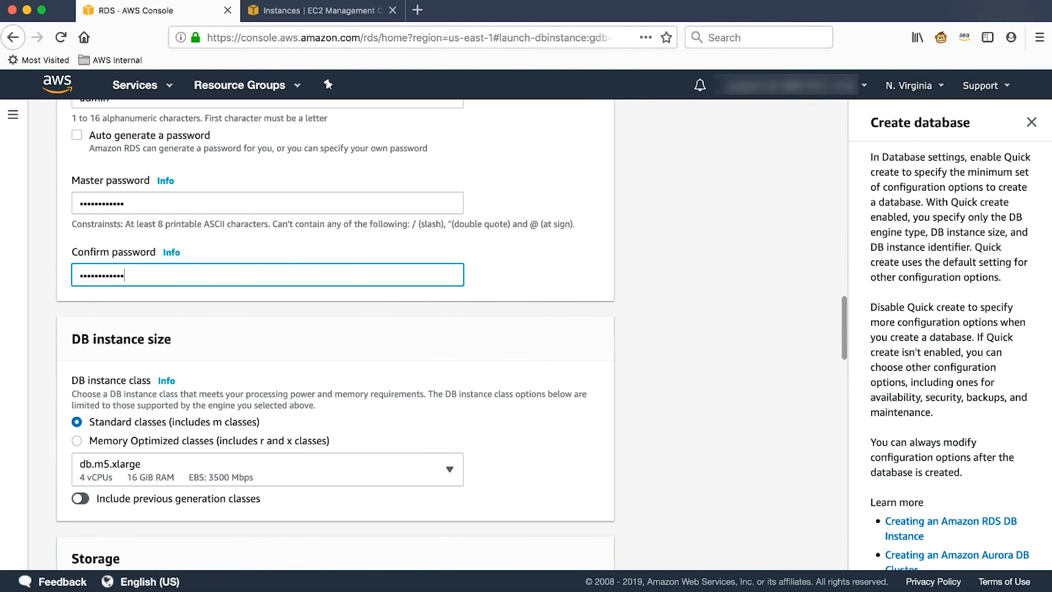
scroll("down", 3)
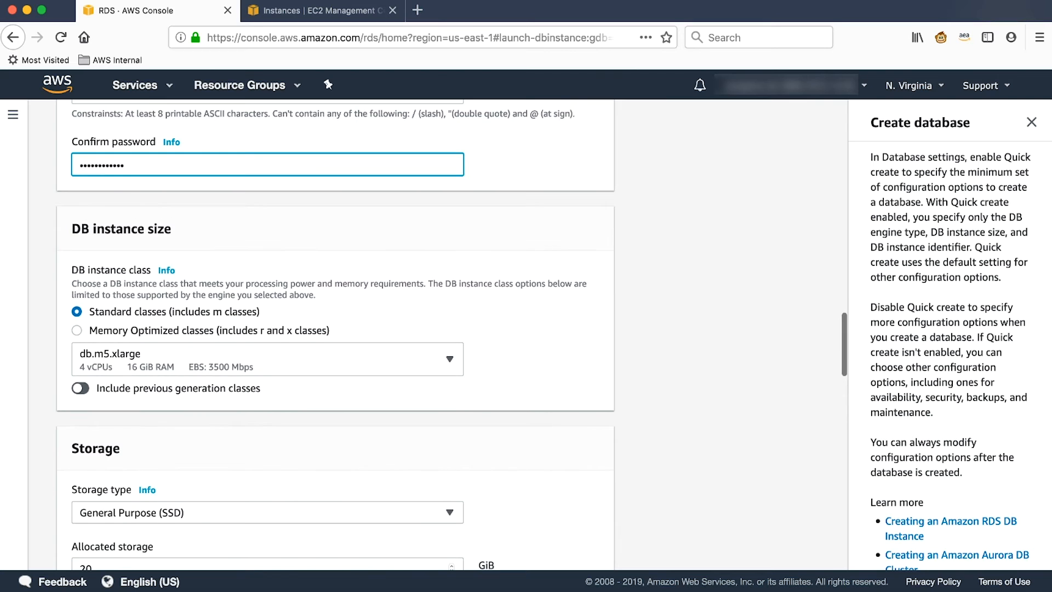
scroll("down", 3)
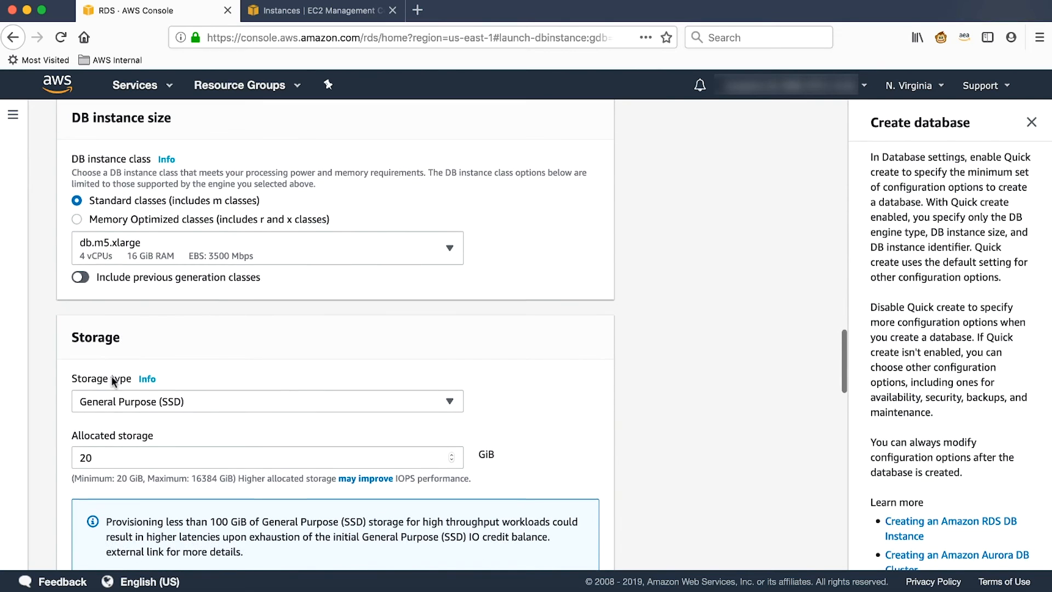
scroll("down", 3)
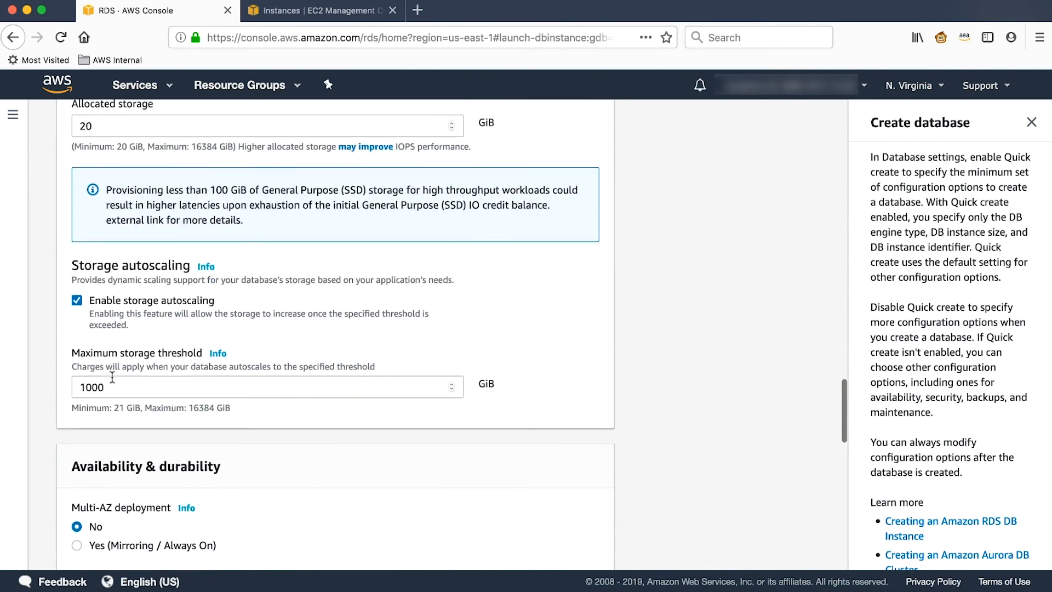
scroll("down", 3)
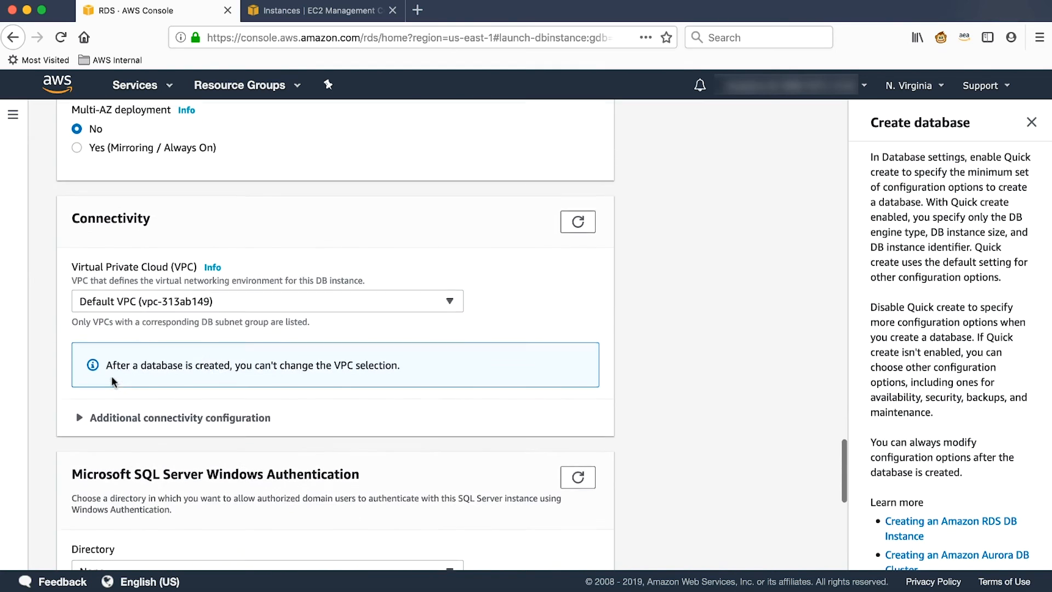
scroll("down", 3)
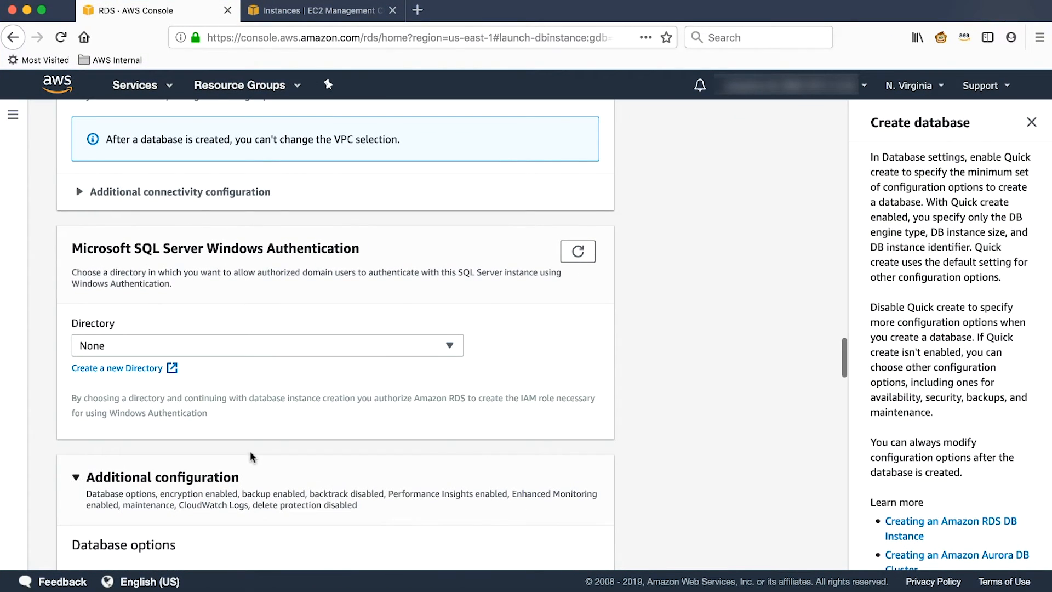
scroll("down", 3)
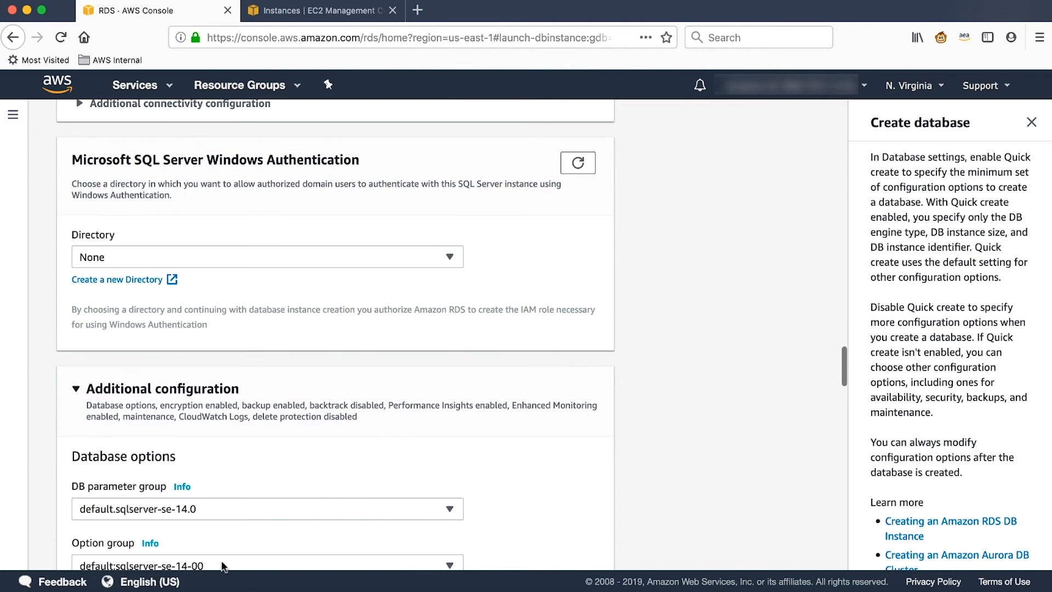
scroll("down", 3)
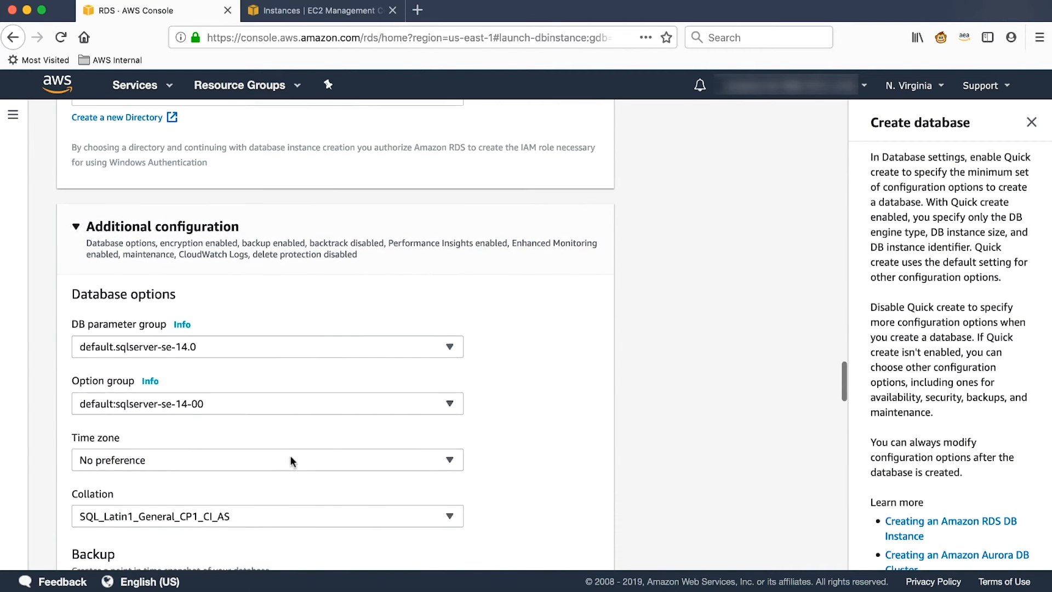
scroll("down", 3)
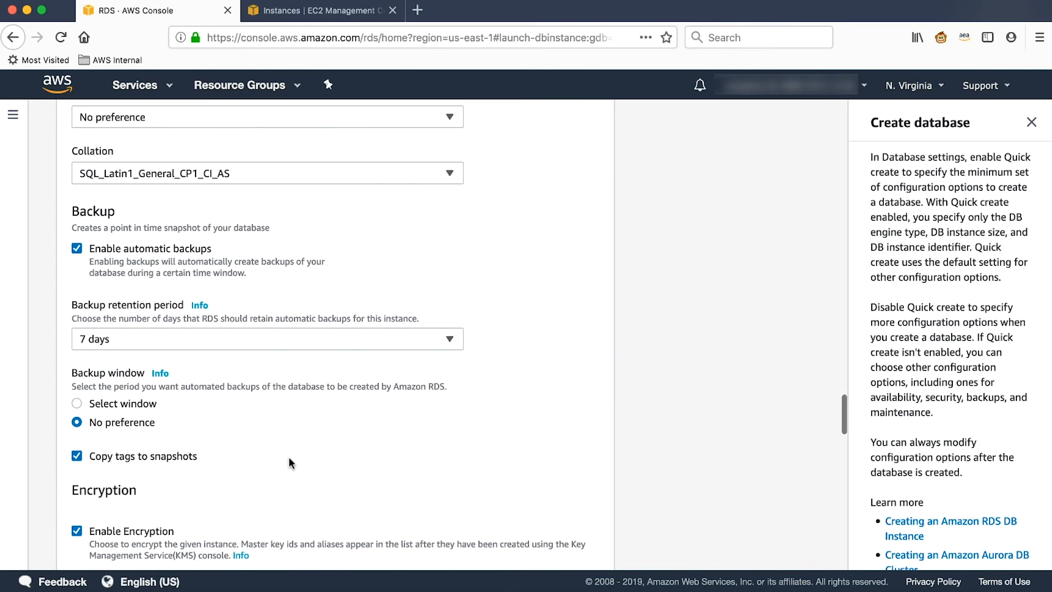
scroll("down", 3)
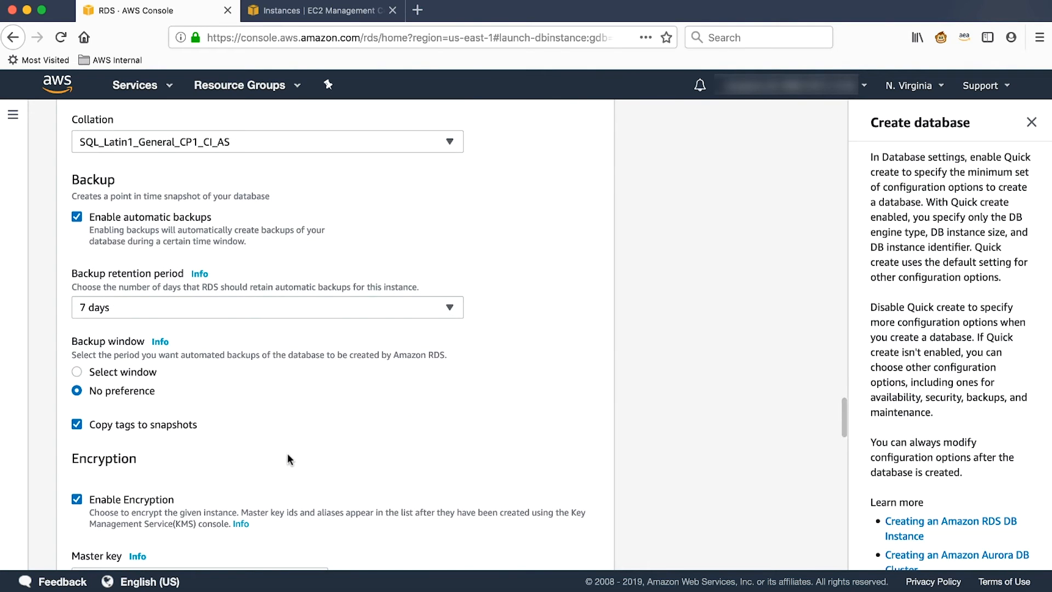
scroll("down", 3)
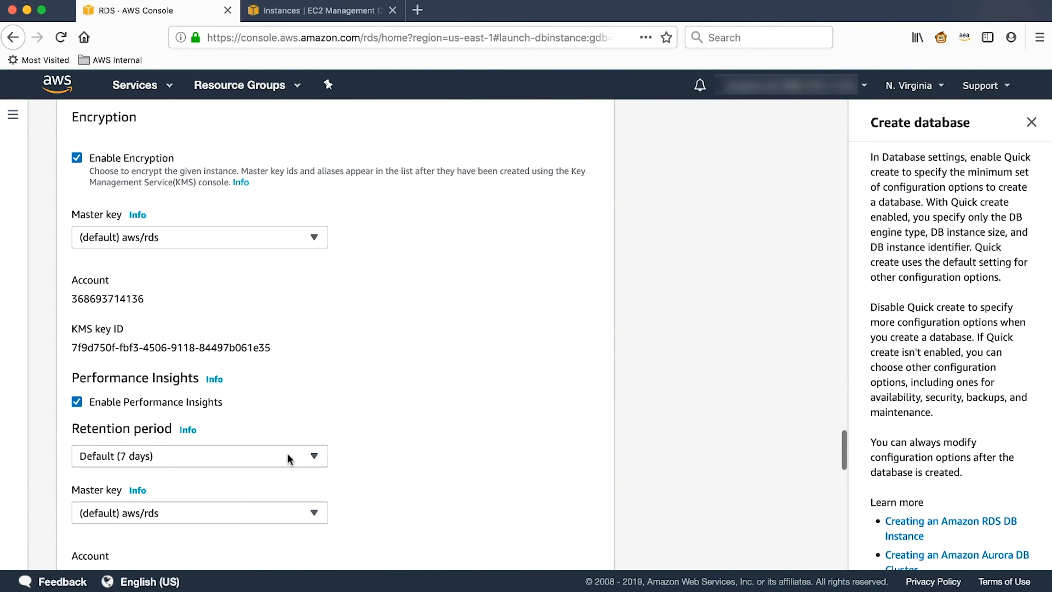
mouse_move(181, 380)
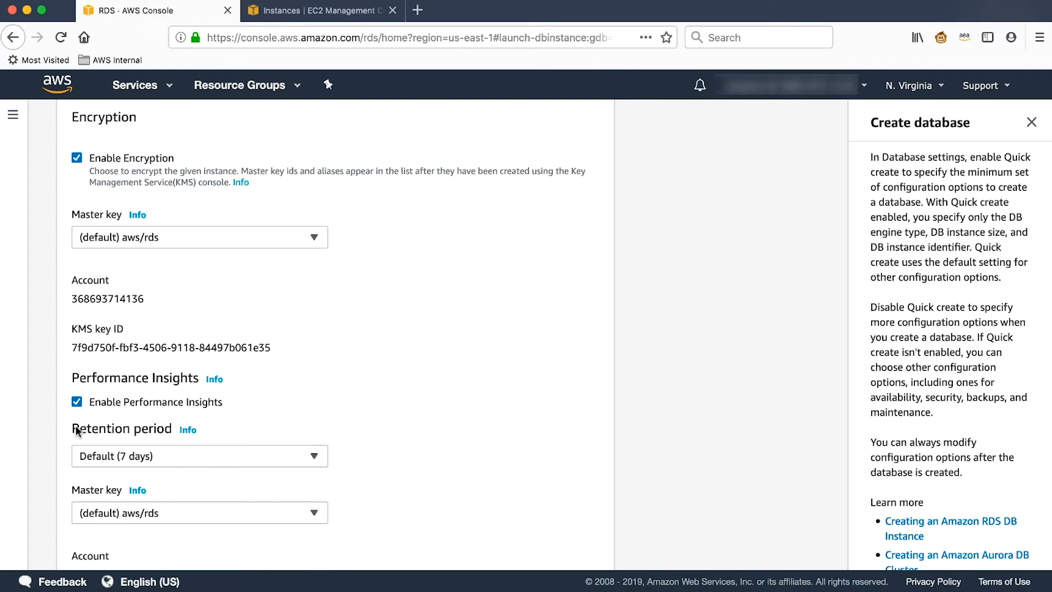
mouse_move(105, 448)
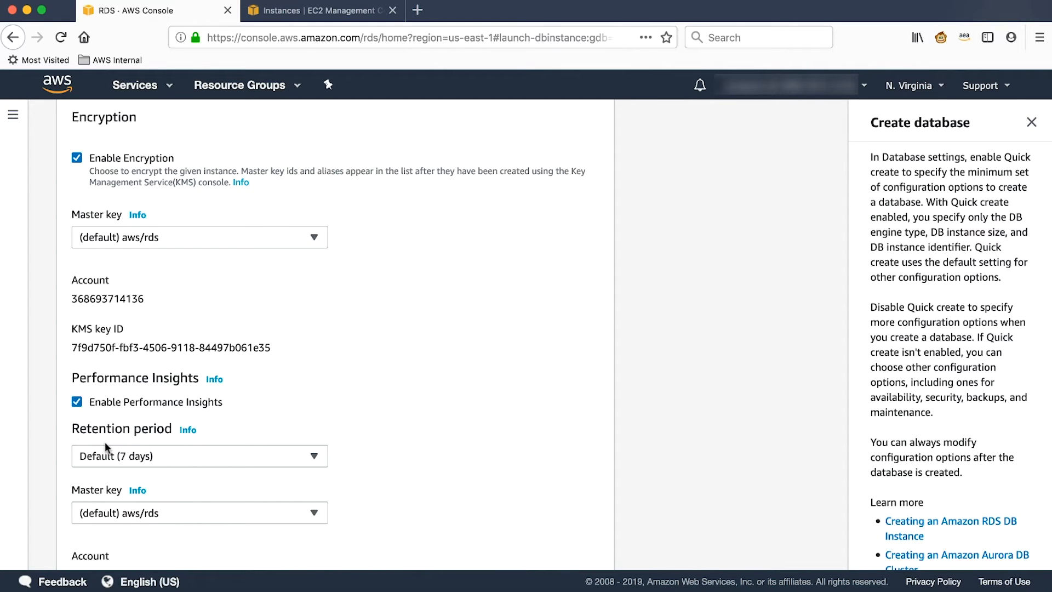
left_click(200, 455)
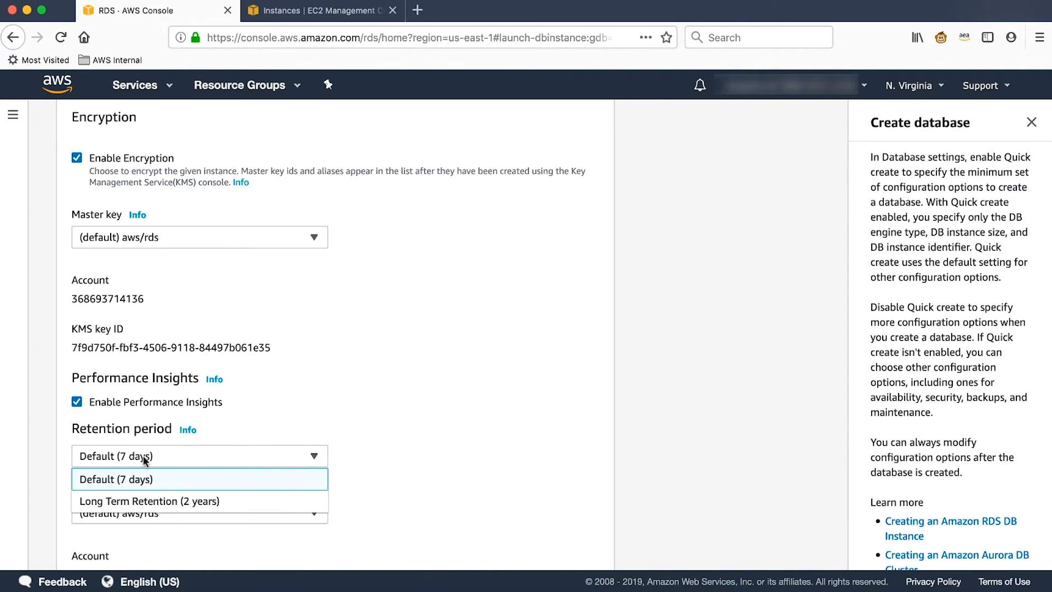
mouse_move(515, 347)
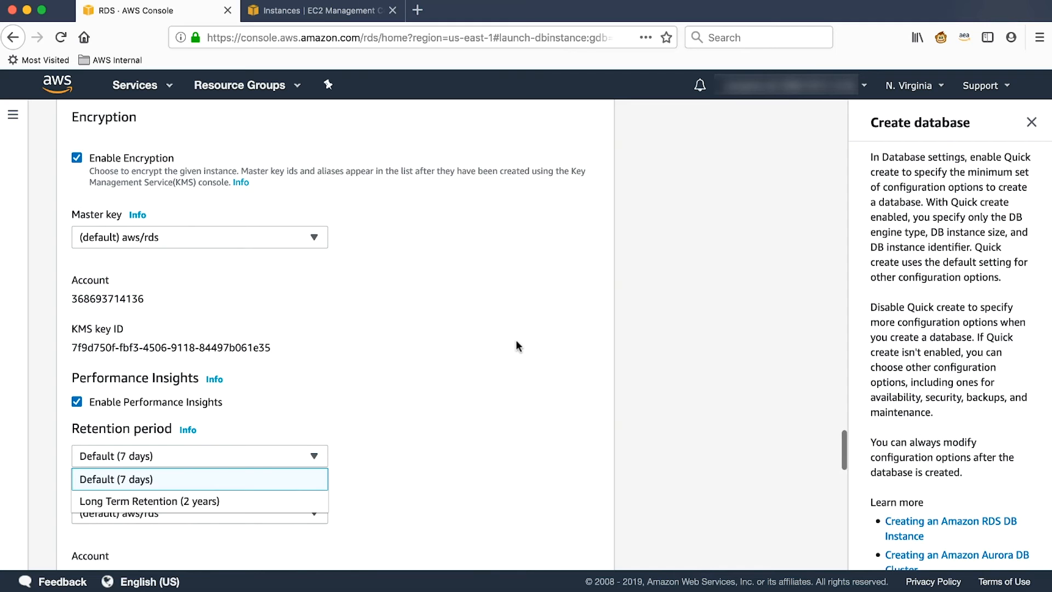
scroll("down", 3)
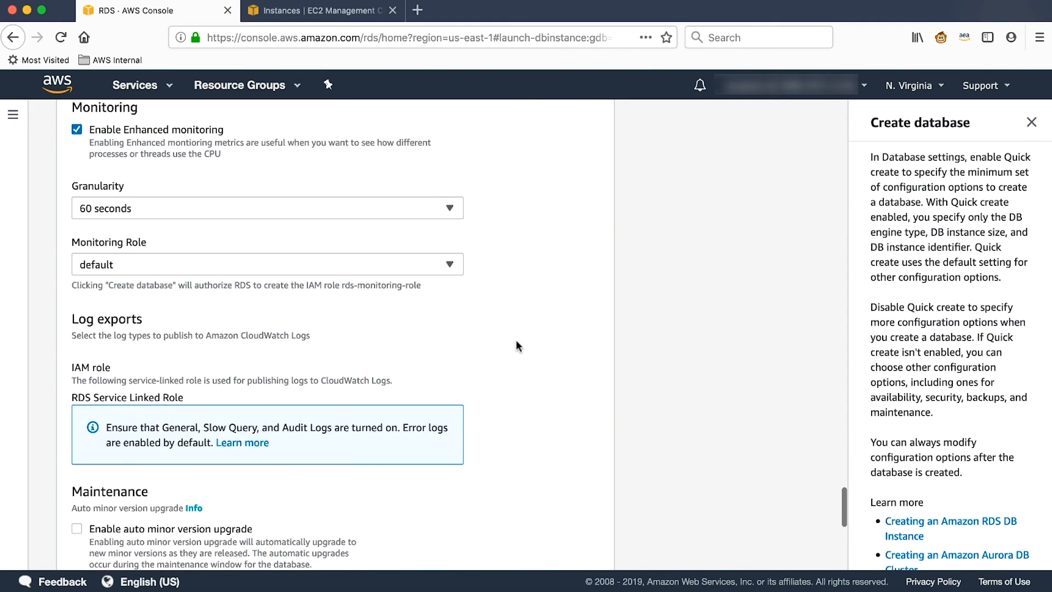
Step: Scroll through the finished create form to reach the RDS Databases list
scroll("down", 3)
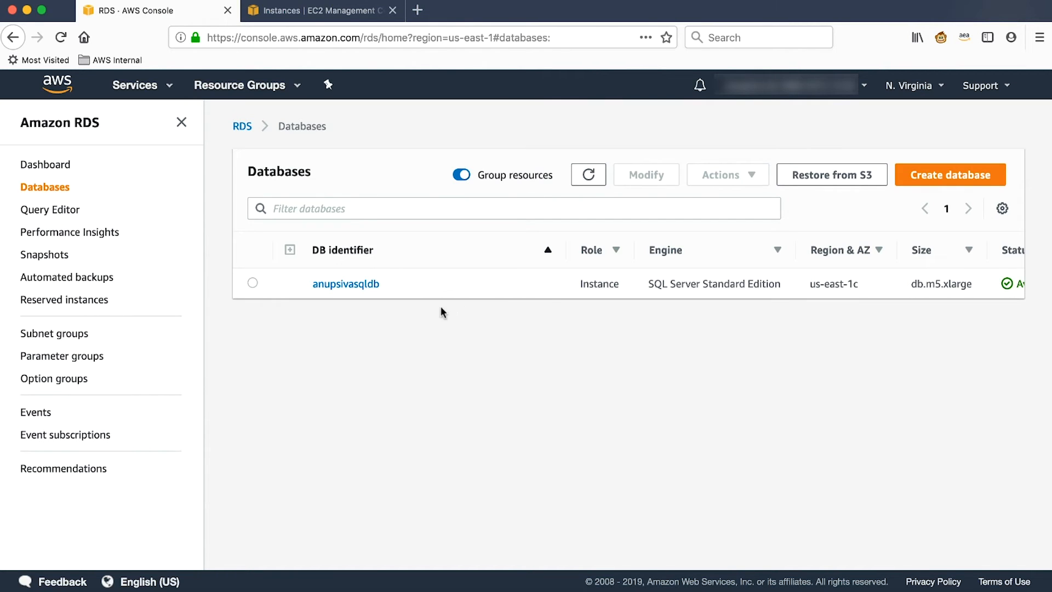
Step: Select the anupsivasqldb instance in the Databases list
left_click(252, 283)
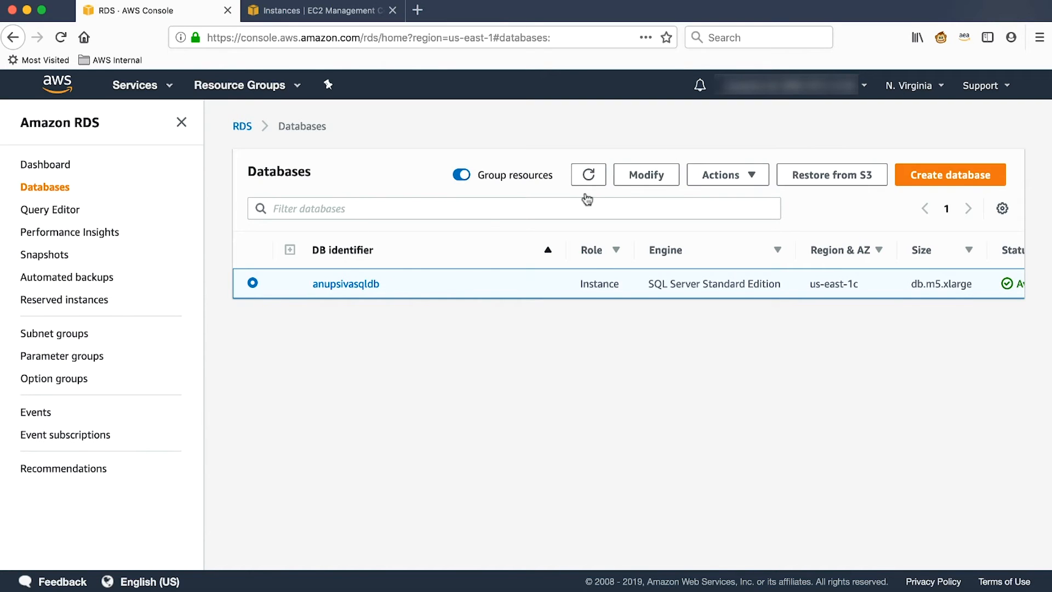
mouse_move(519, 345)
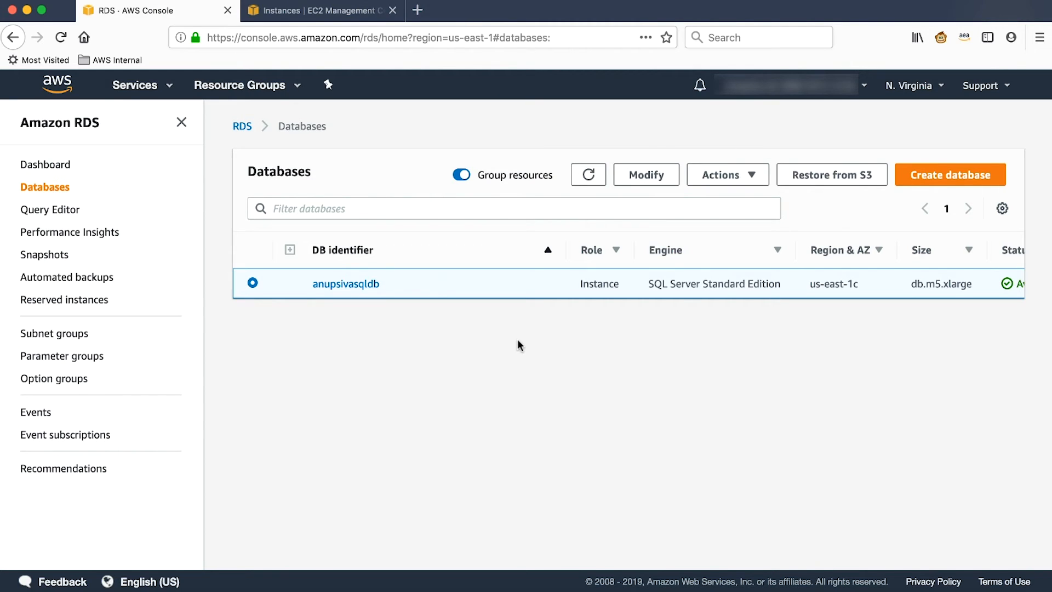
mouse_move(552, 341)
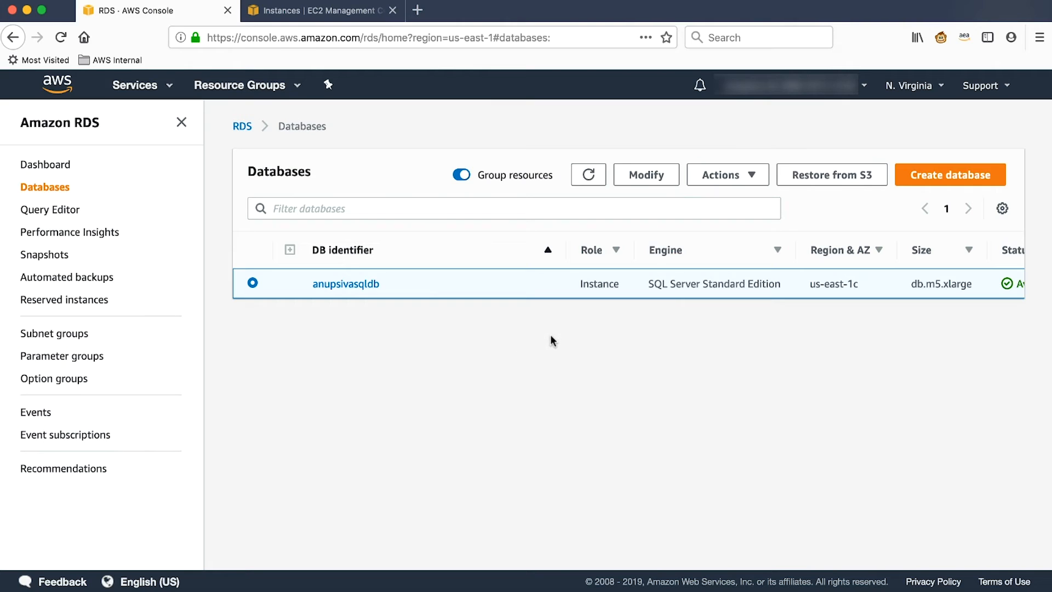
mouse_move(643, 302)
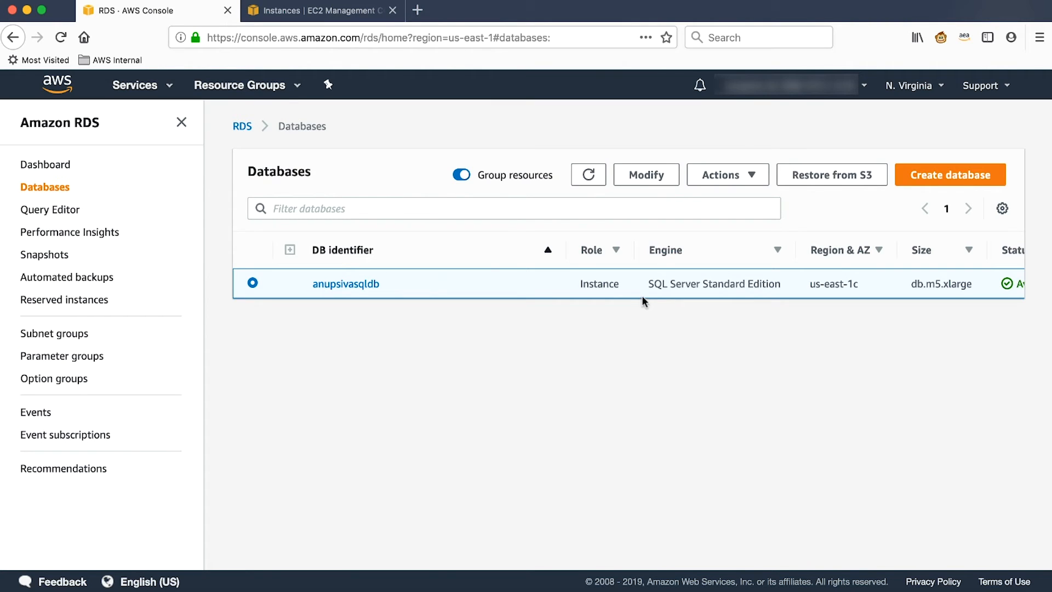
mouse_move(546, 290)
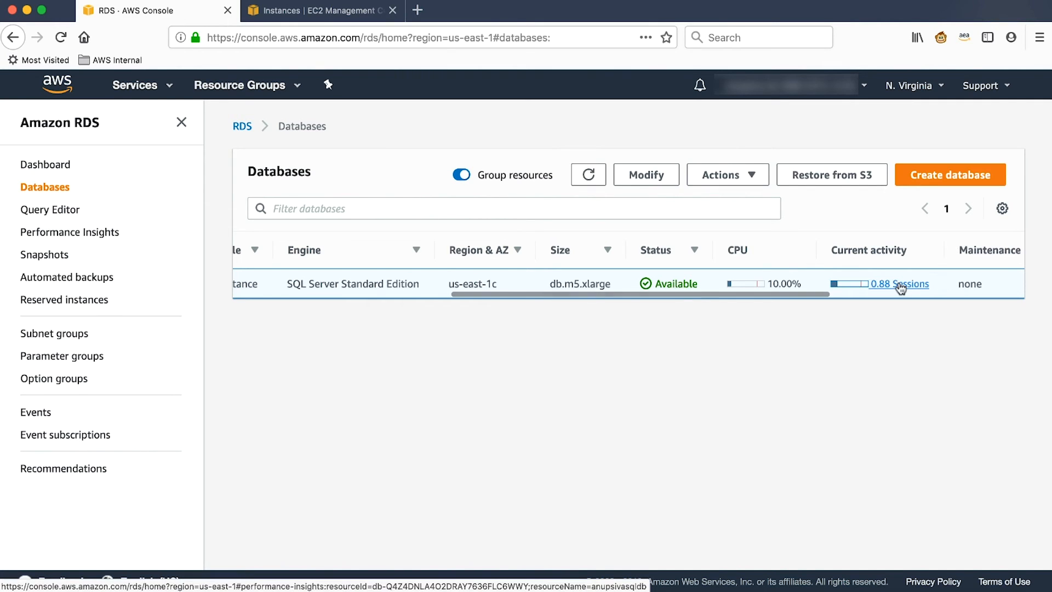
Step: Open Sessions in Performance Insights, compare 5m, 24h and 5h views, ending on 5m
left_click(896, 283)
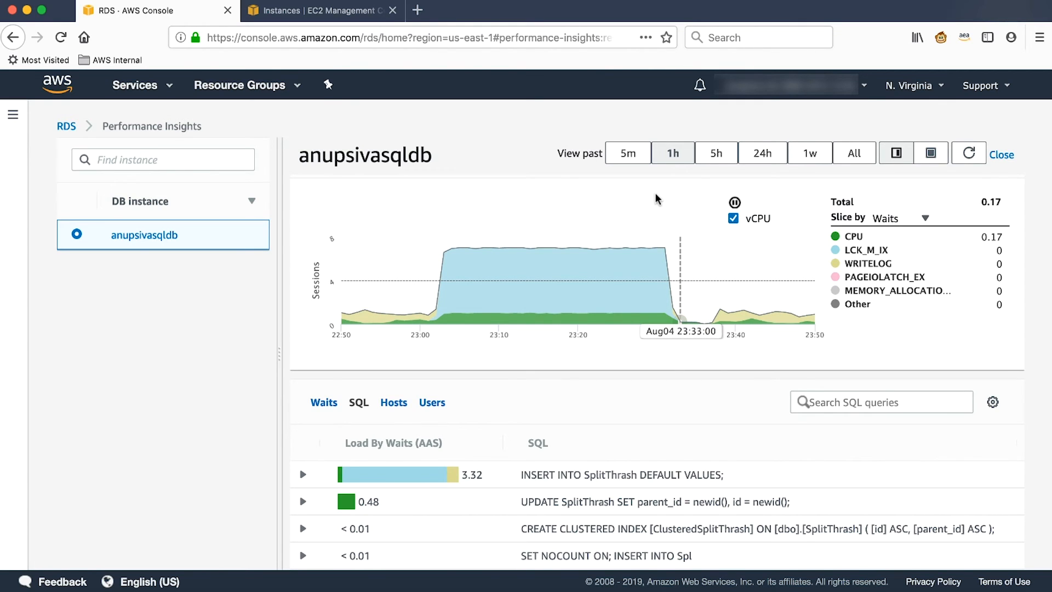
left_click(628, 153)
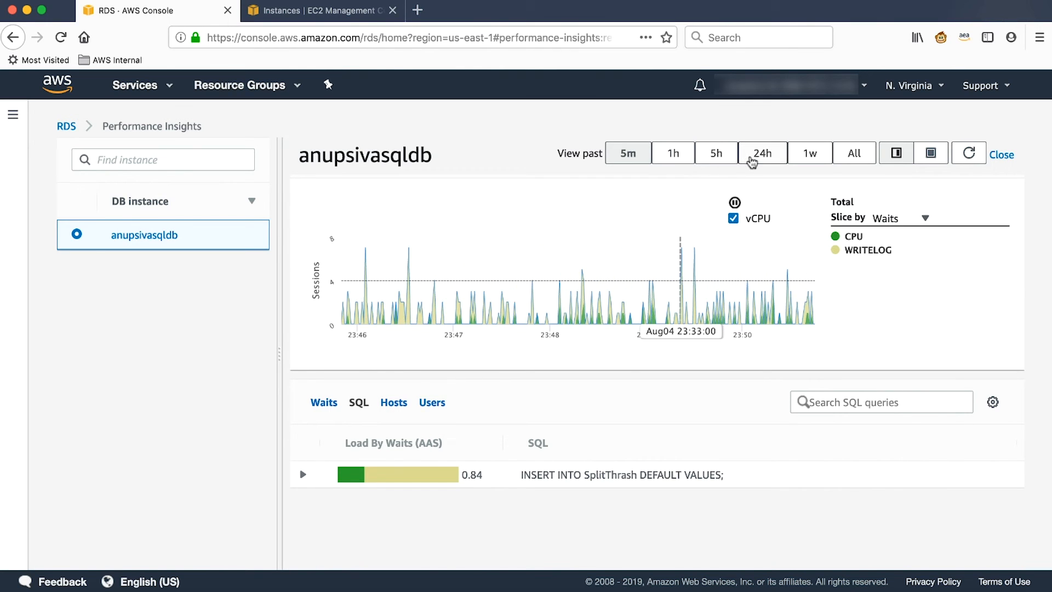
left_click(762, 153)
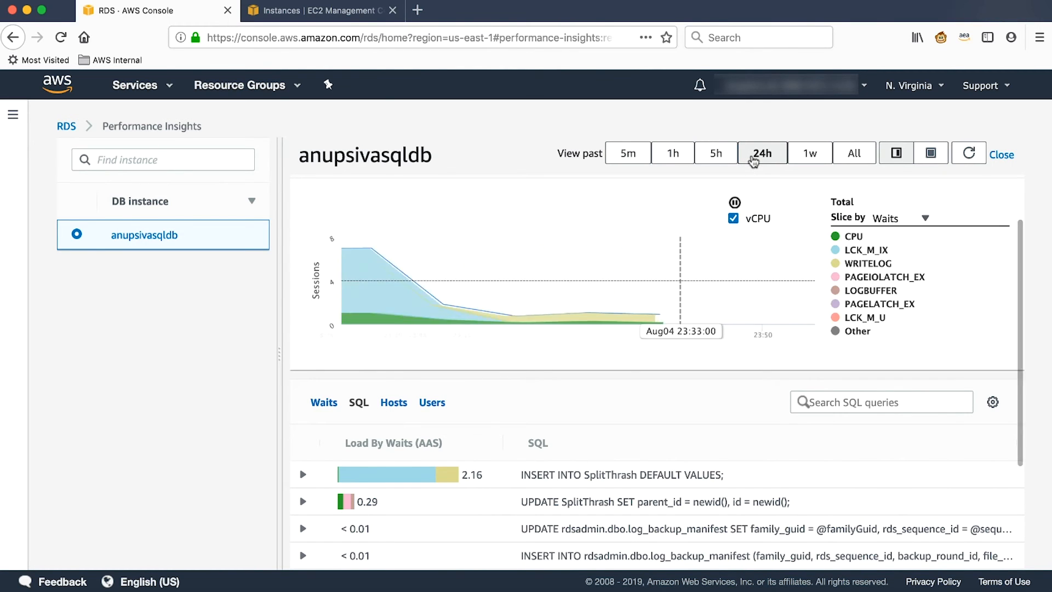
left_click(717, 153)
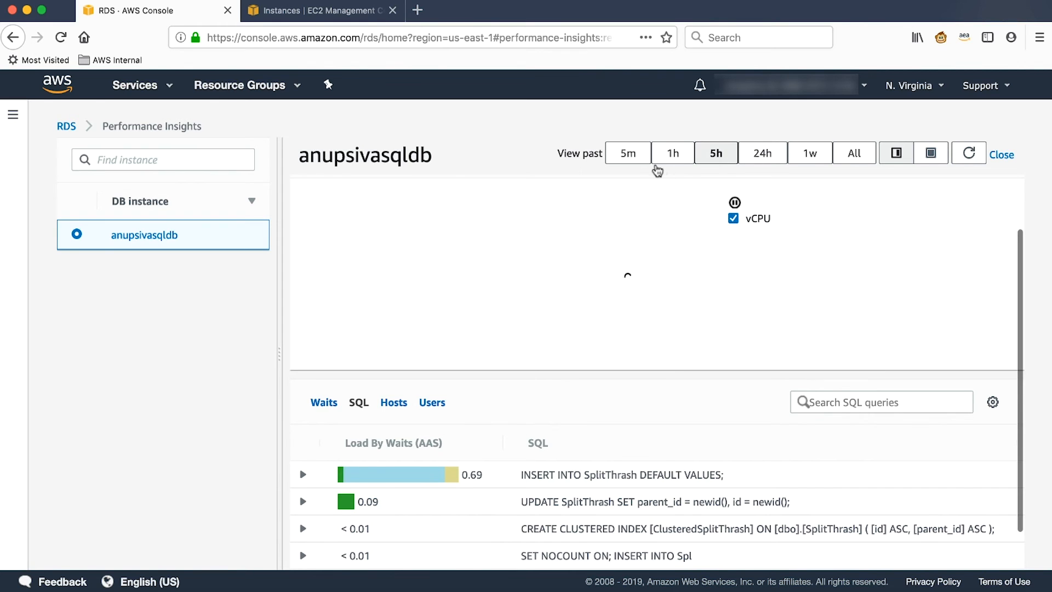
left_click(628, 153)
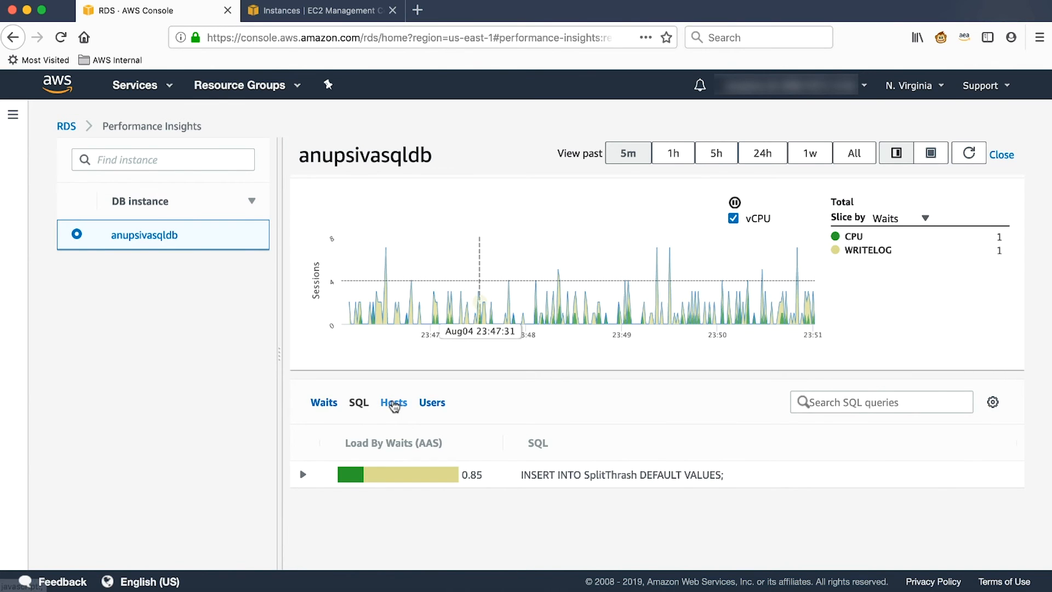
left_click(393, 402)
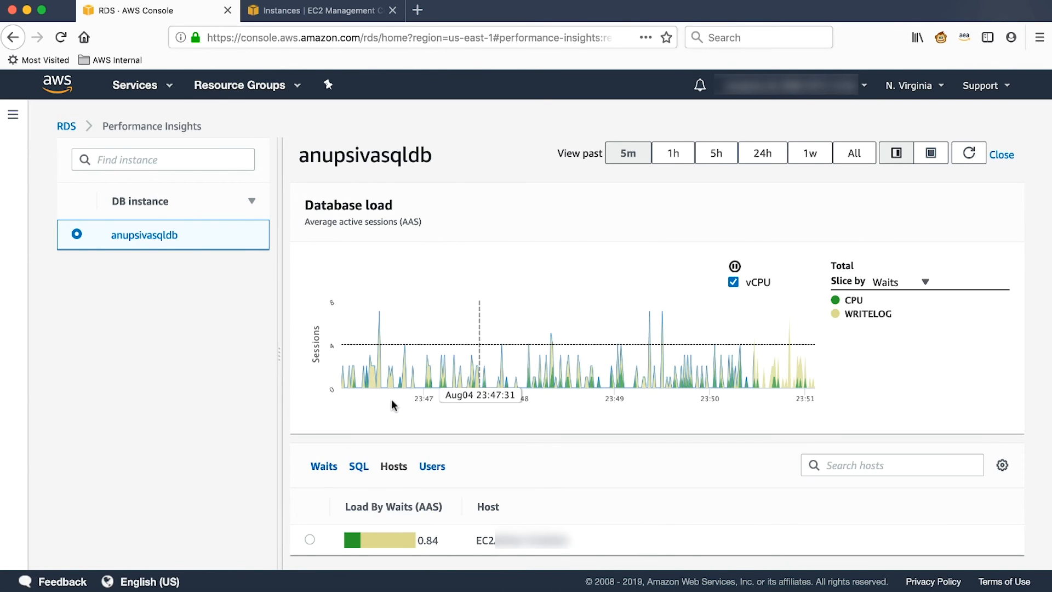
left_click(432, 466)
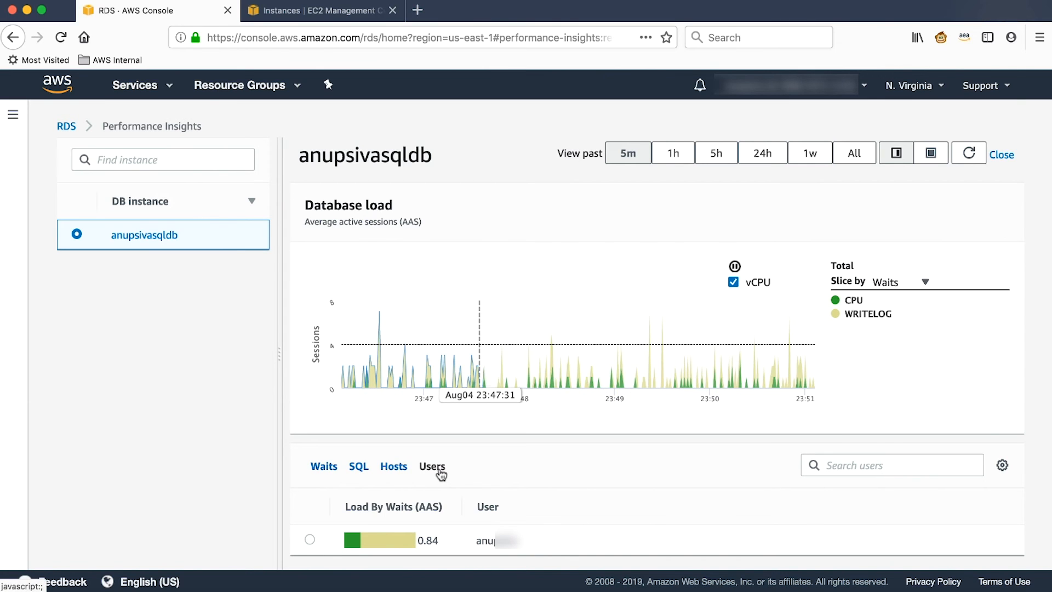
left_click(359, 466)
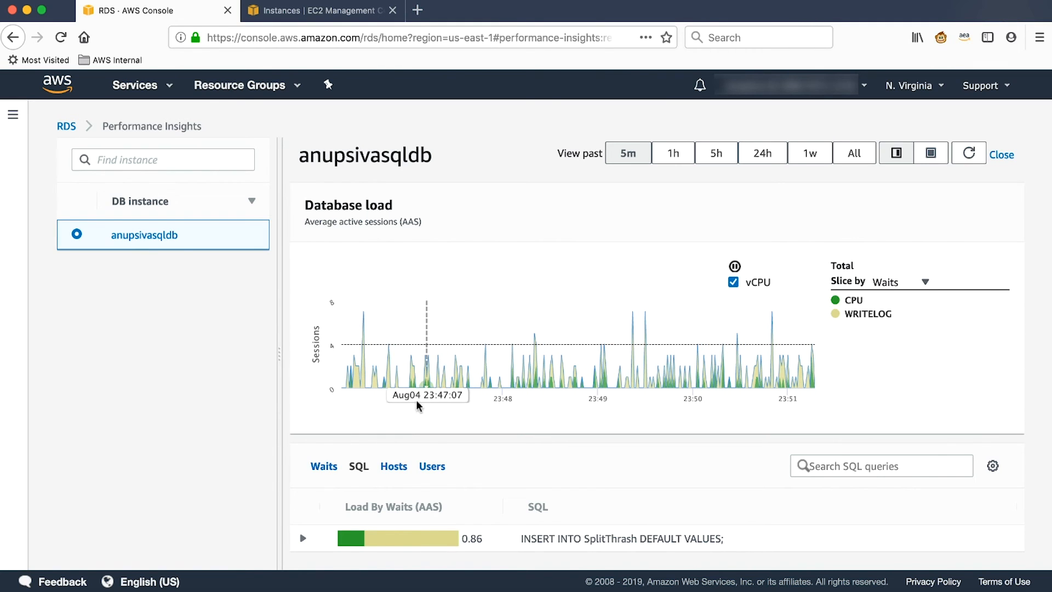
mouse_move(593, 356)
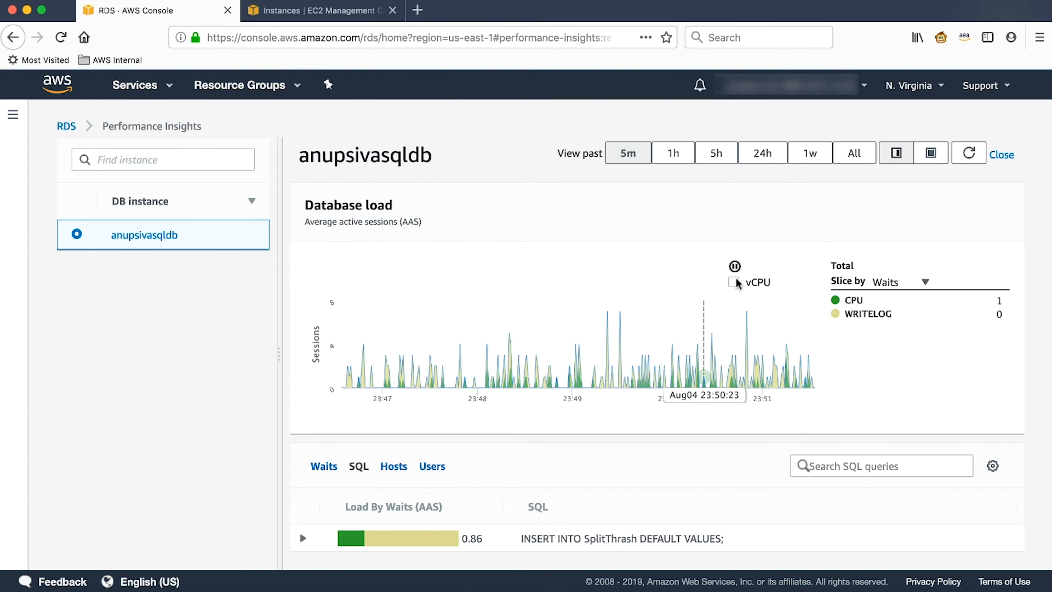
left_click(733, 281)
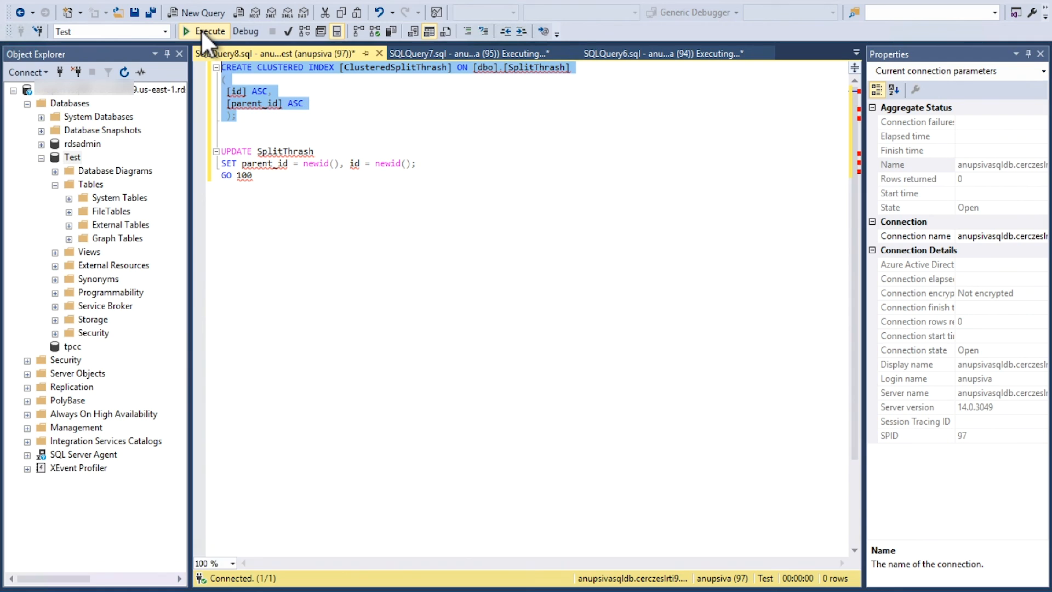
Step: Execute the CREATE CLUSTERED INDEX on SplitThrash, then the UPDATE ... GO 100 batch
left_click(210, 31)
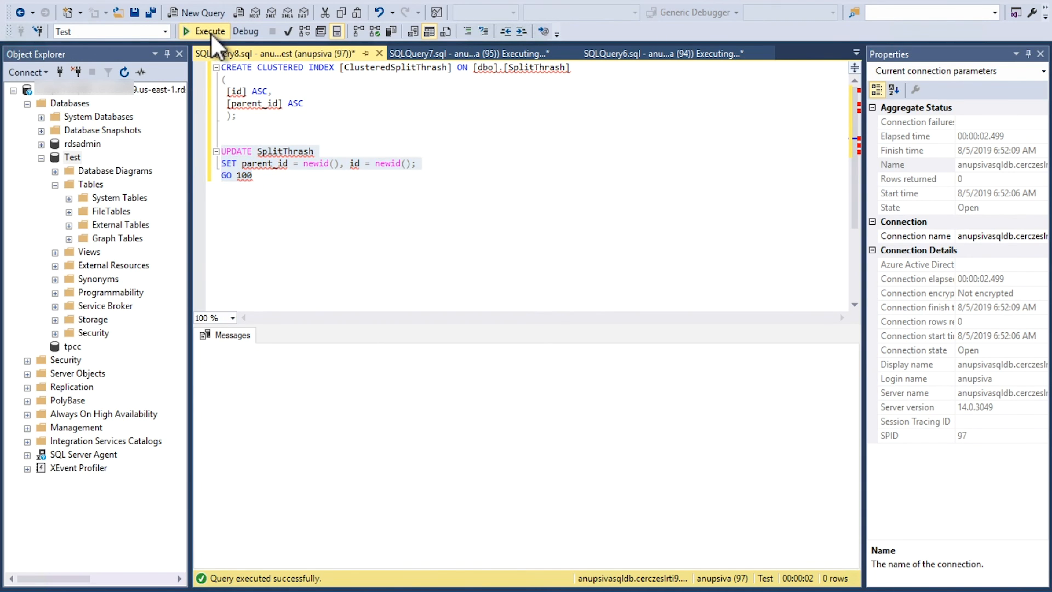
left_click(209, 31)
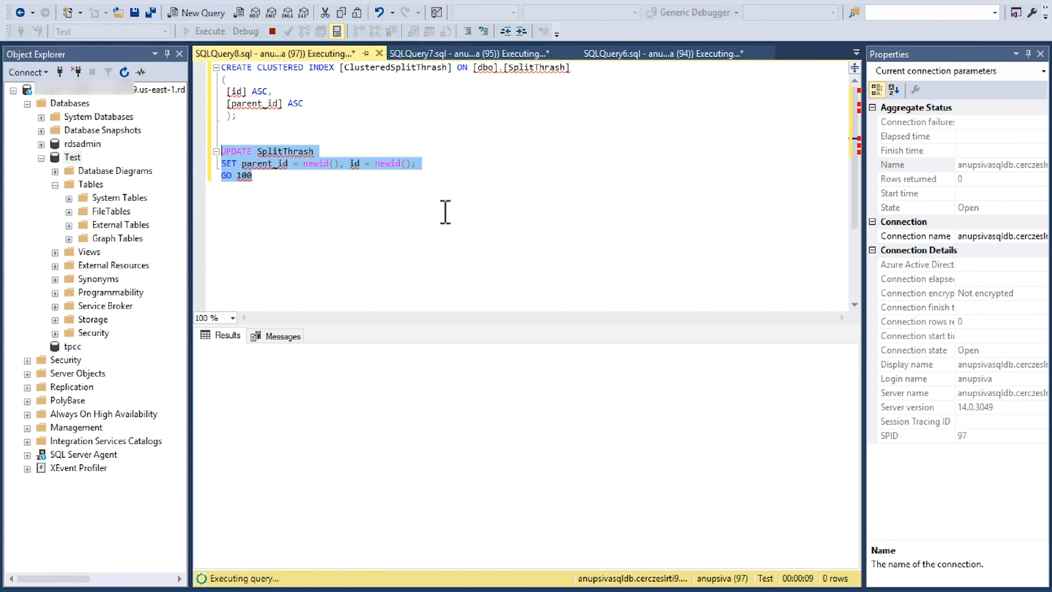
mouse_move(566, 266)
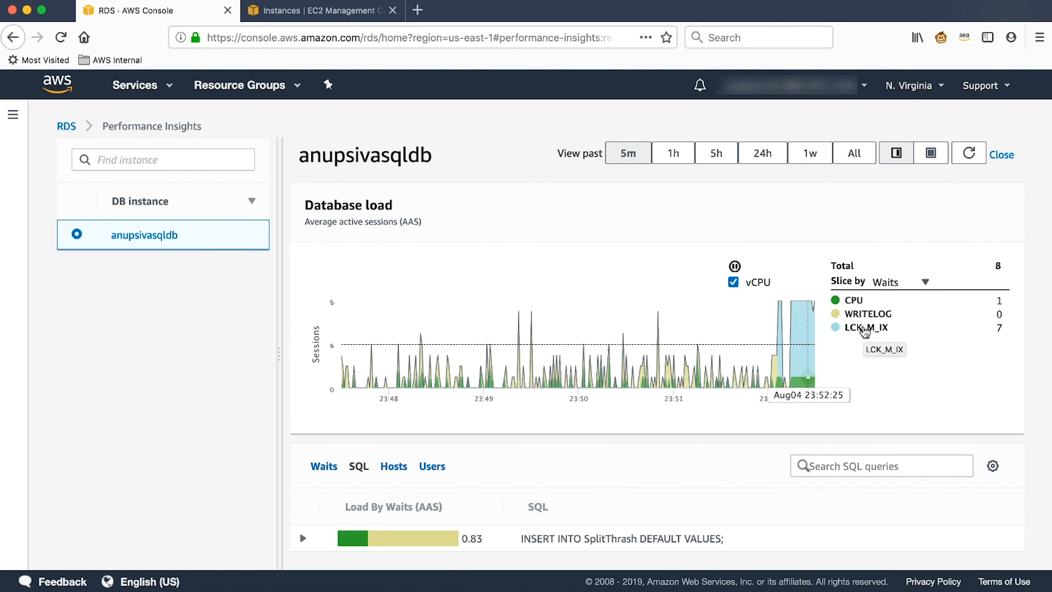
Step: Highlight the LCK_M_IX lock waits in the five-minute load chart
left_click(866, 327)
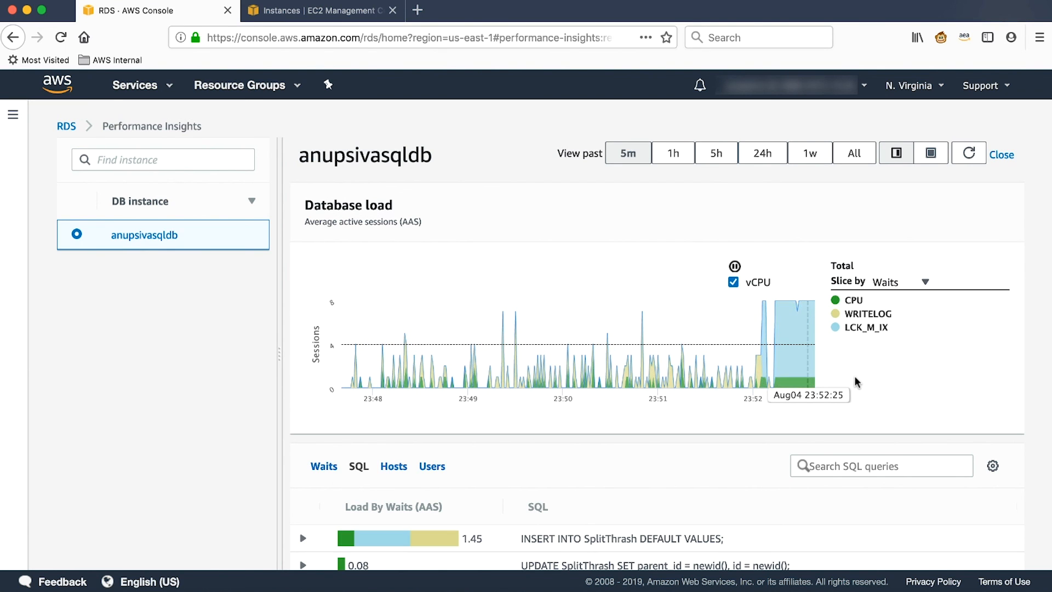
mouse_move(805, 357)
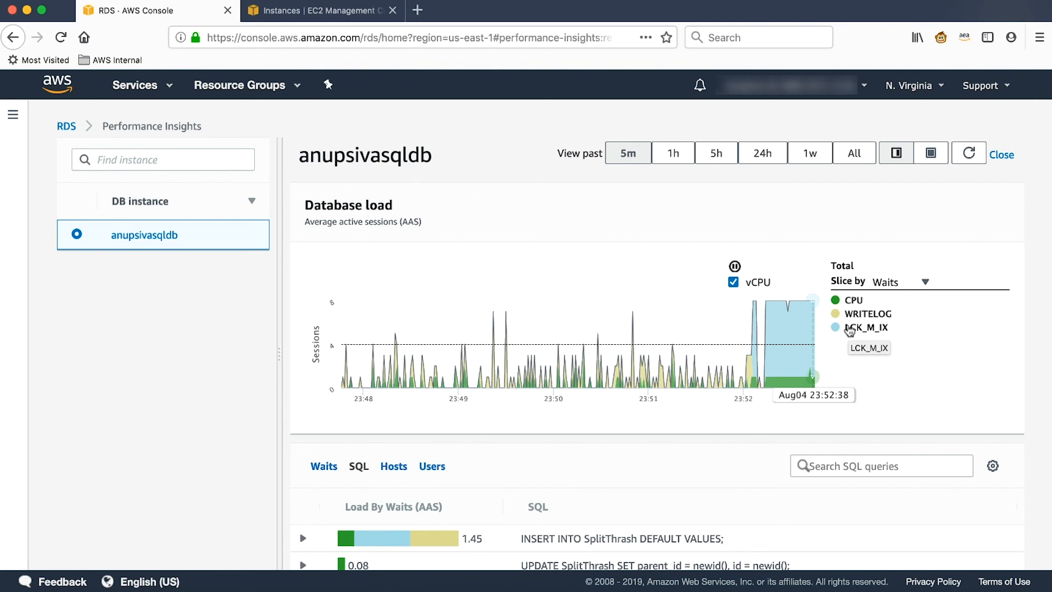
mouse_move(672, 347)
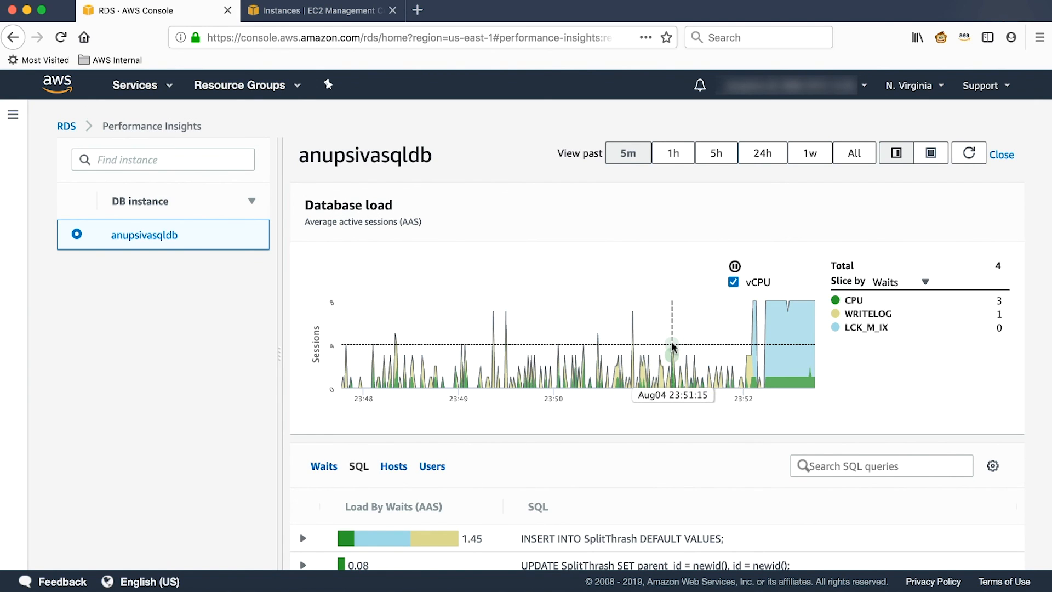